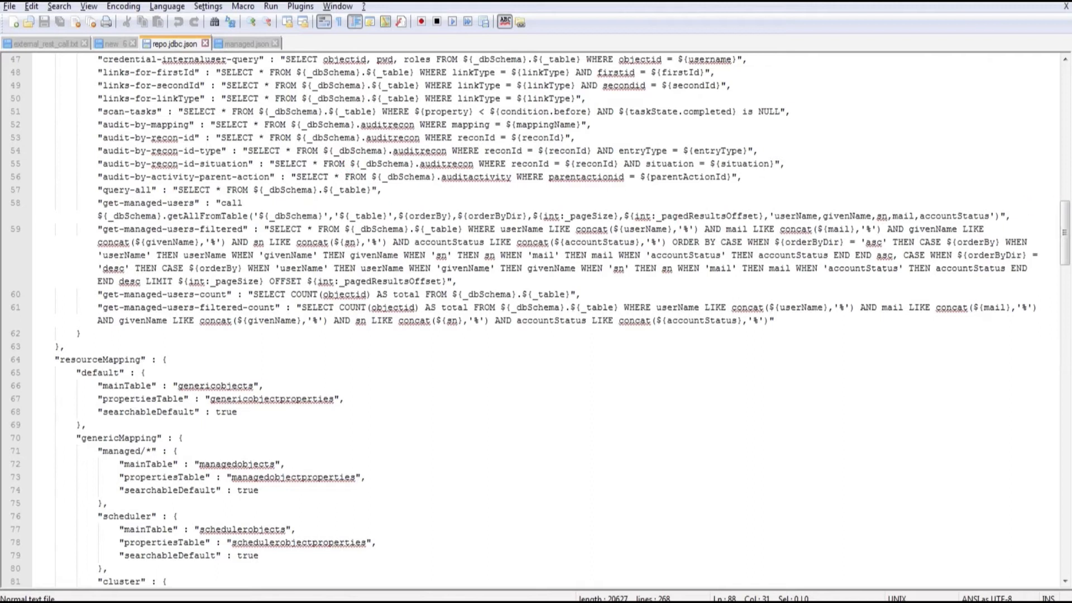
Scroll through the currently open config file in Notepad++ reviewing its contents.
scroll(up, 3)
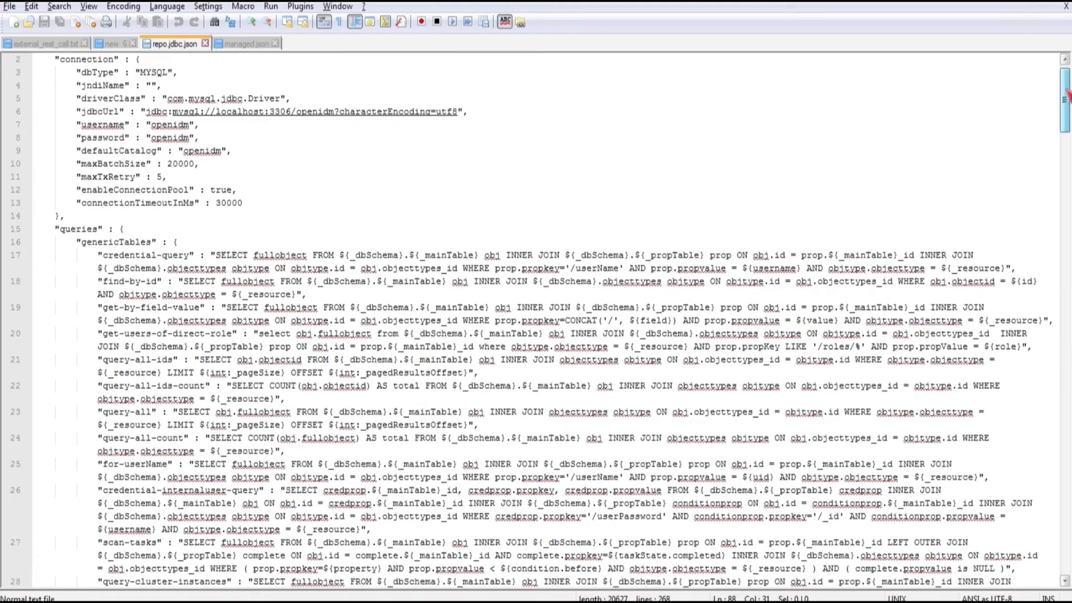
scroll(down, 3)
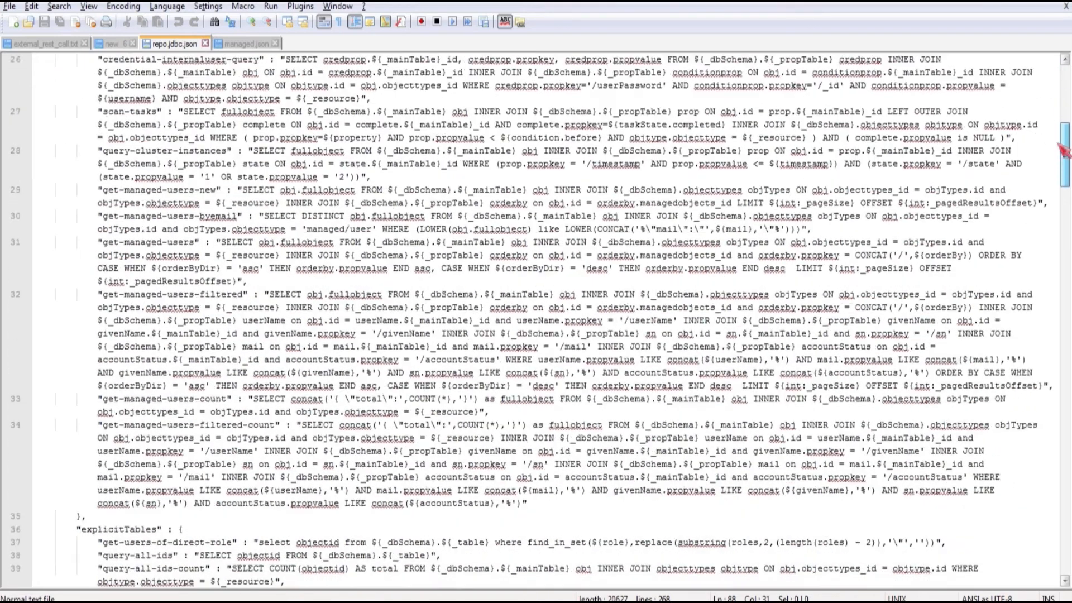
scroll(up, 3)
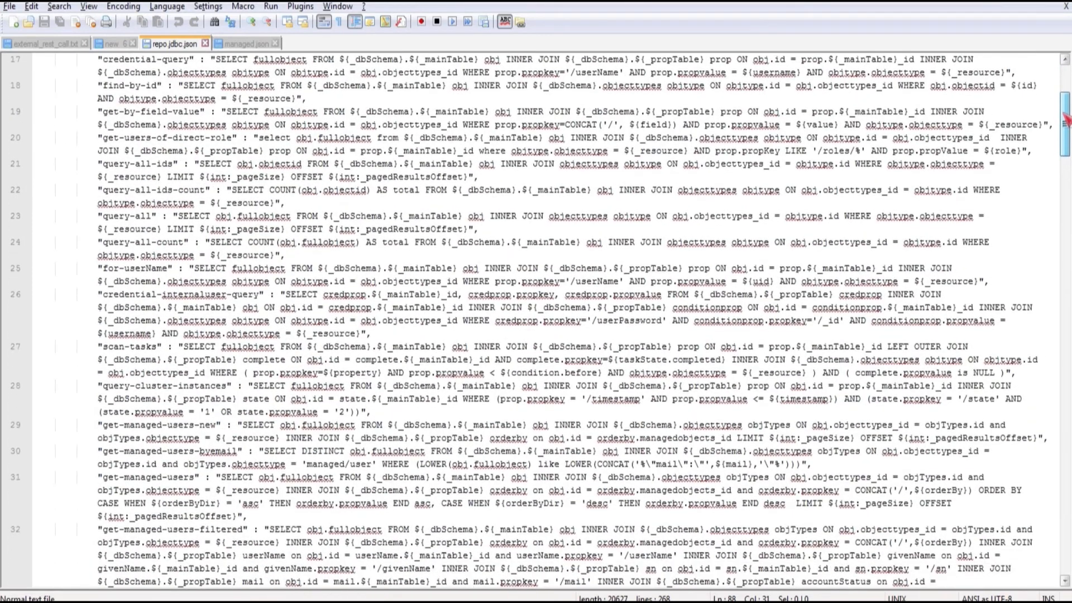
scroll(down, 3)
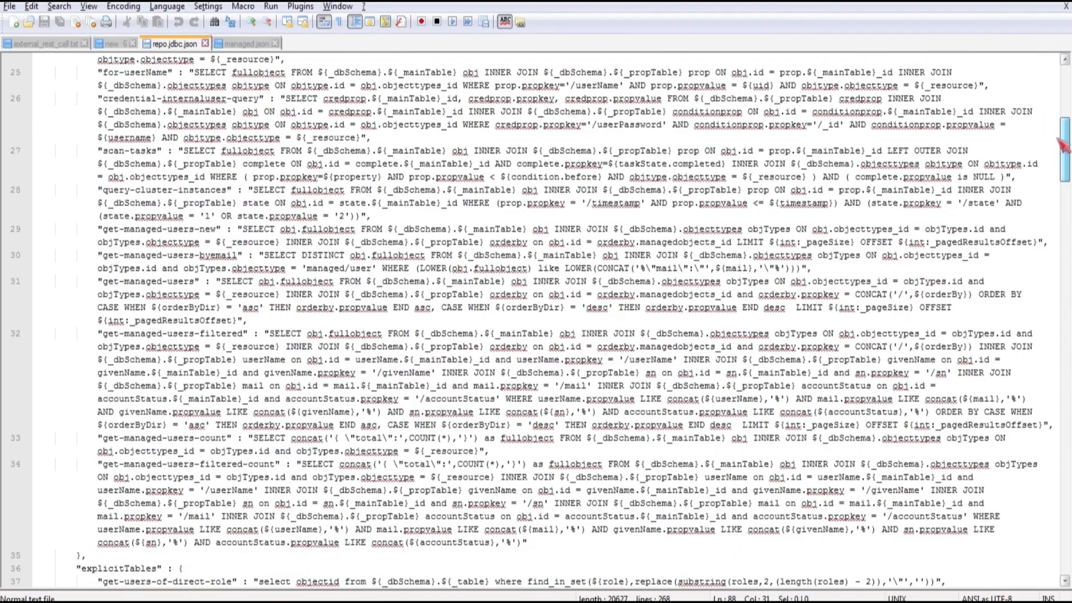
scroll(down, 3)
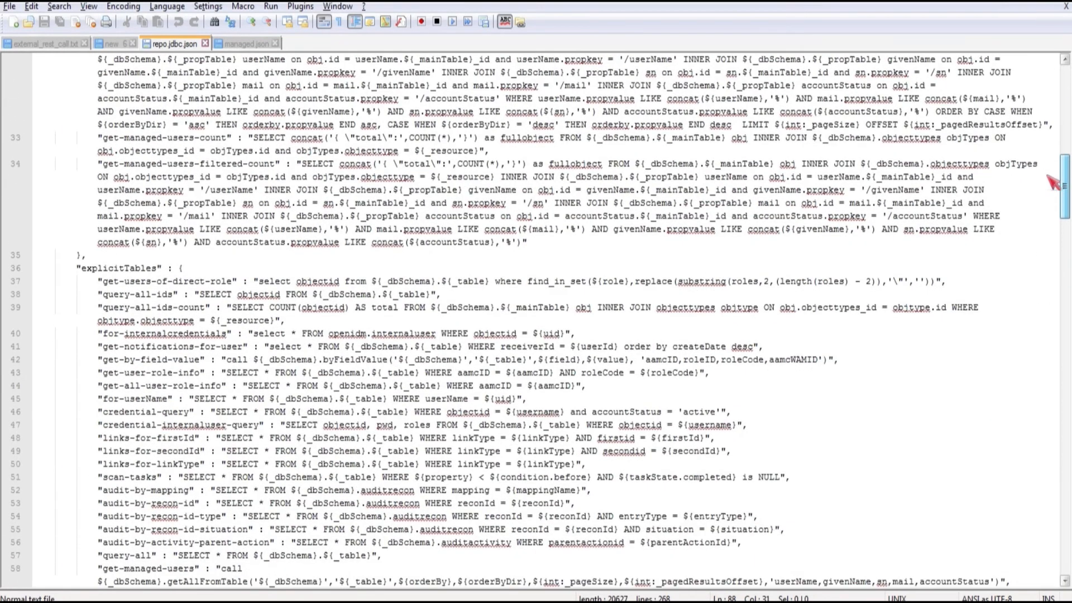
scroll(down, 3)
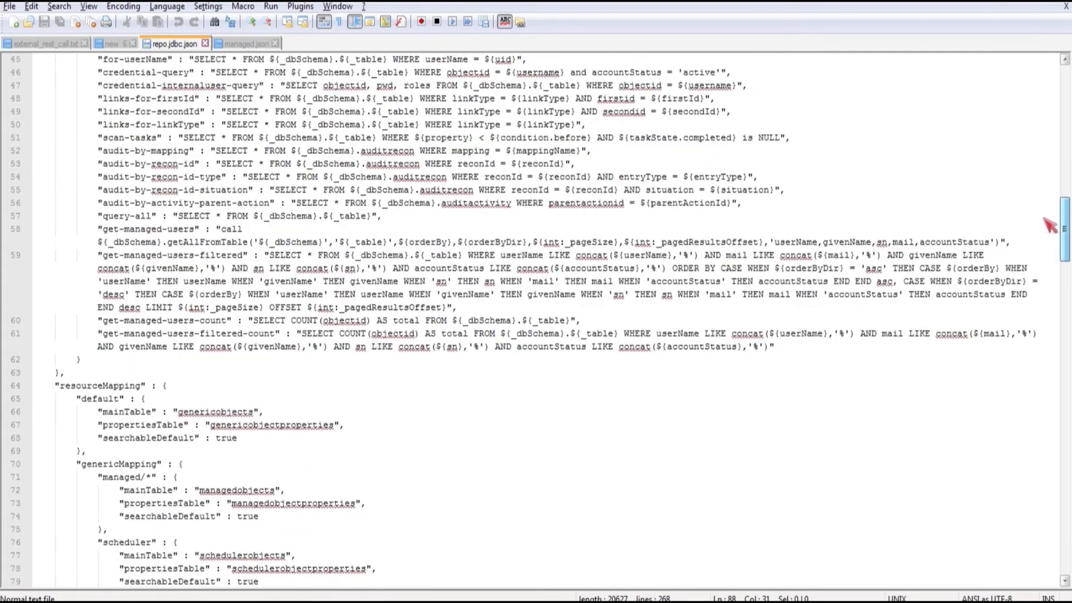
scroll(down, 3)
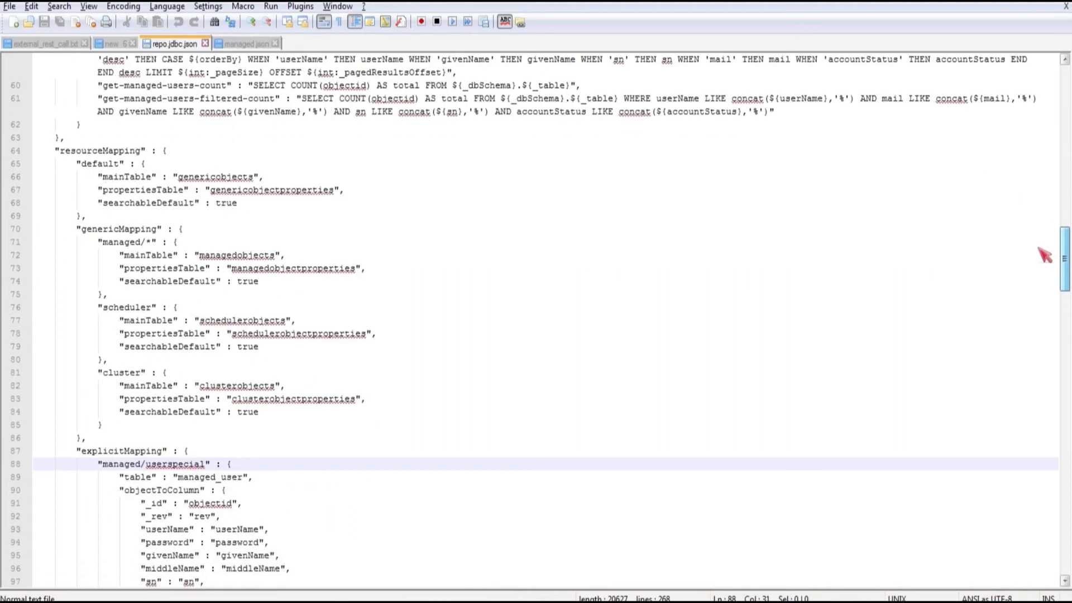
scroll(down, 3)
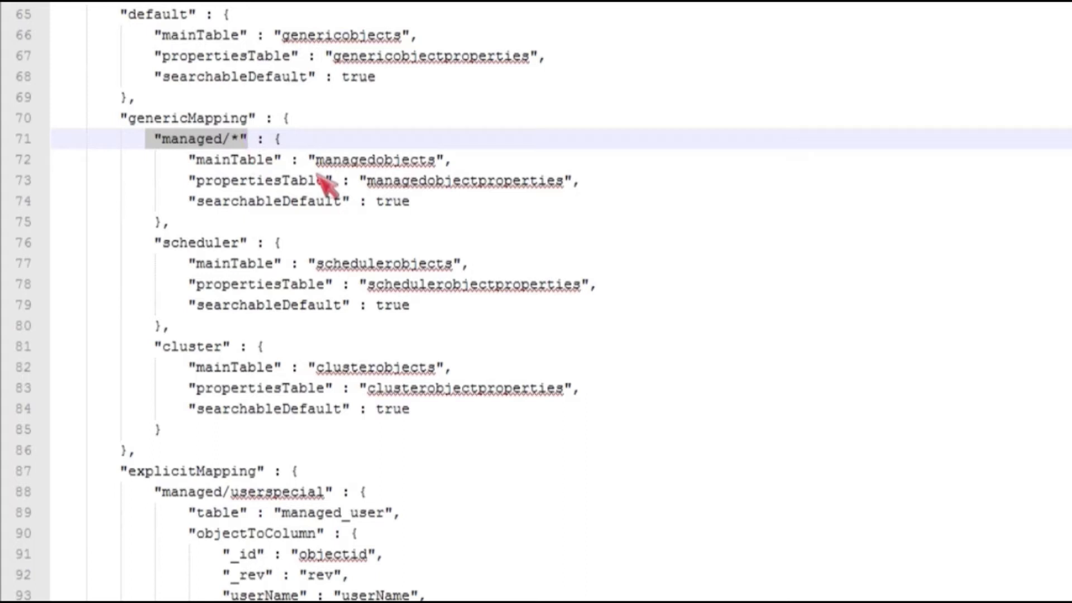
mouse_move(267, 161)
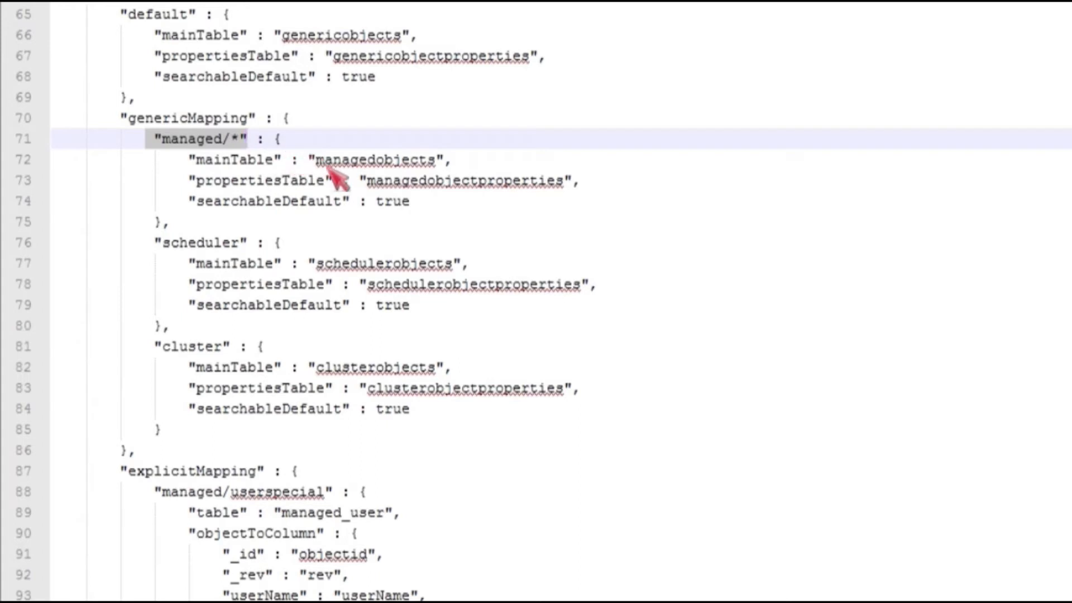
scroll(down, 3)
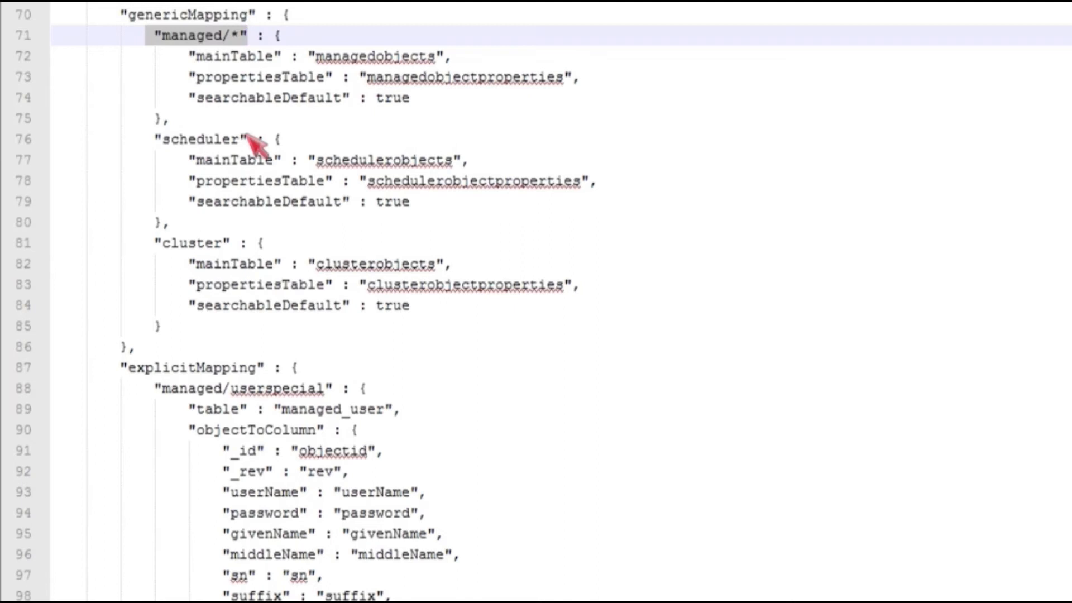
mouse_move(345, 61)
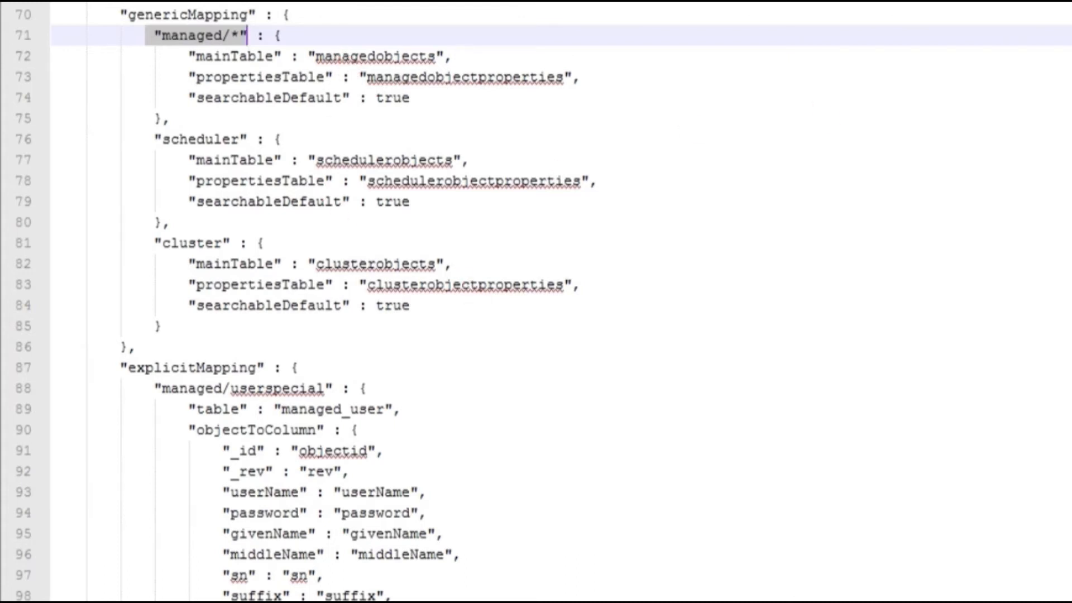
scroll(down, 3)
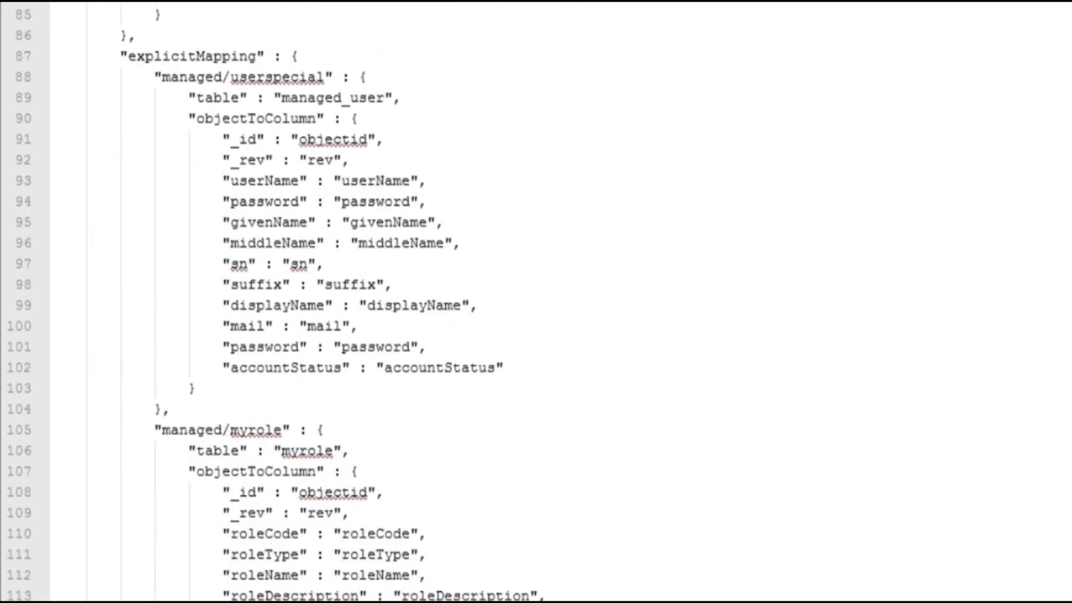
scroll(up, 3)
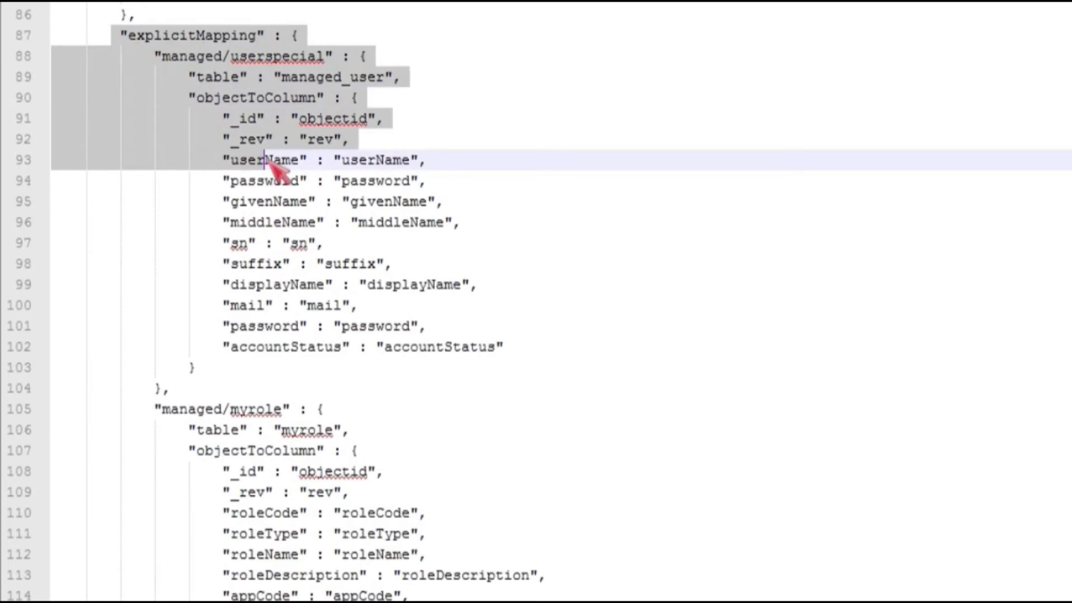
click(194, 367)
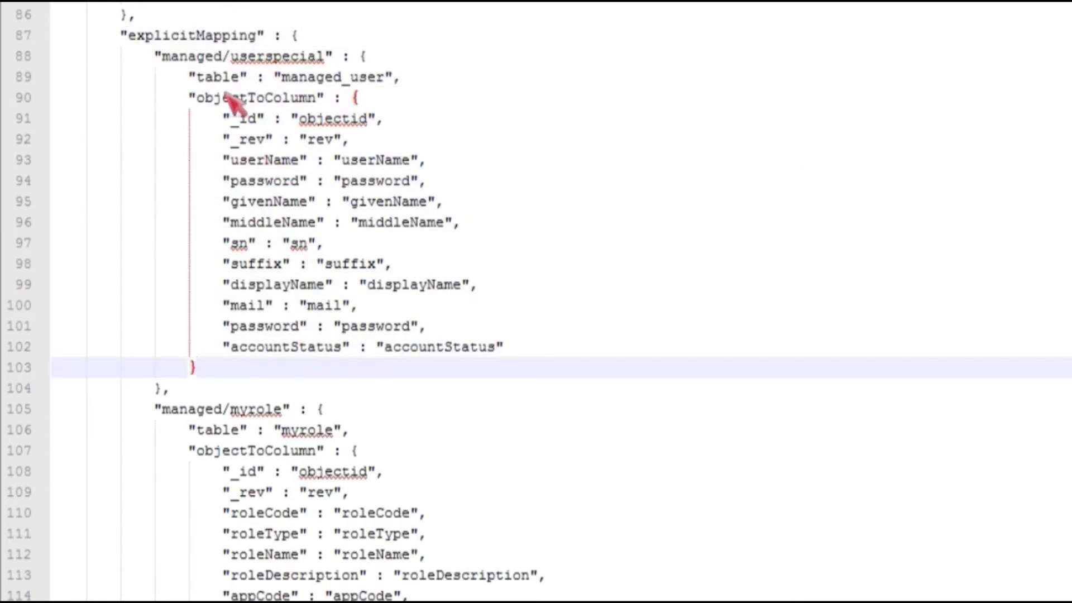
mouse_move(328, 123)
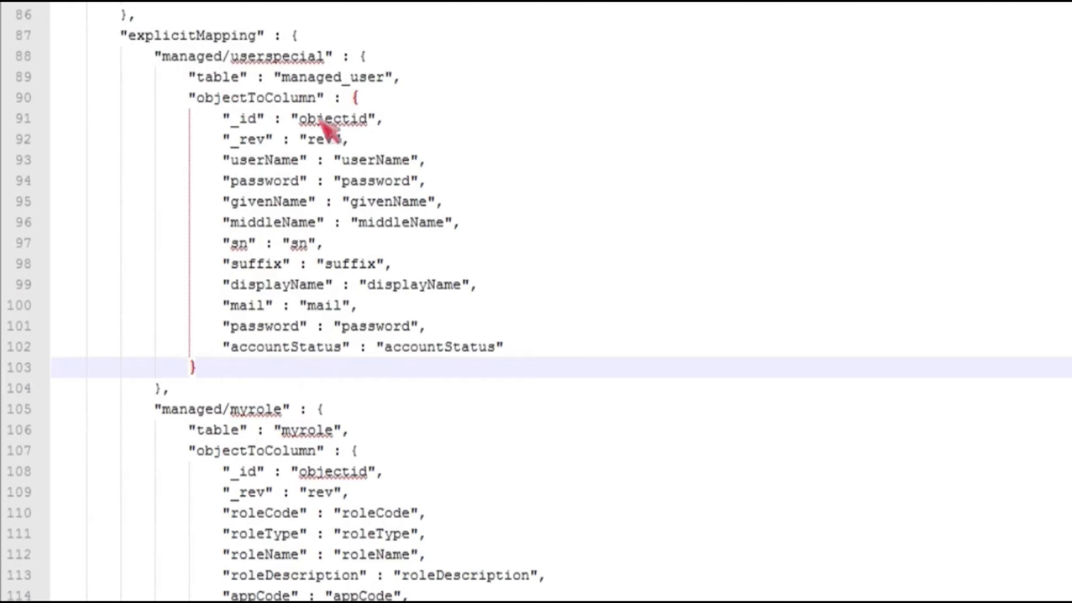
mouse_move(291, 75)
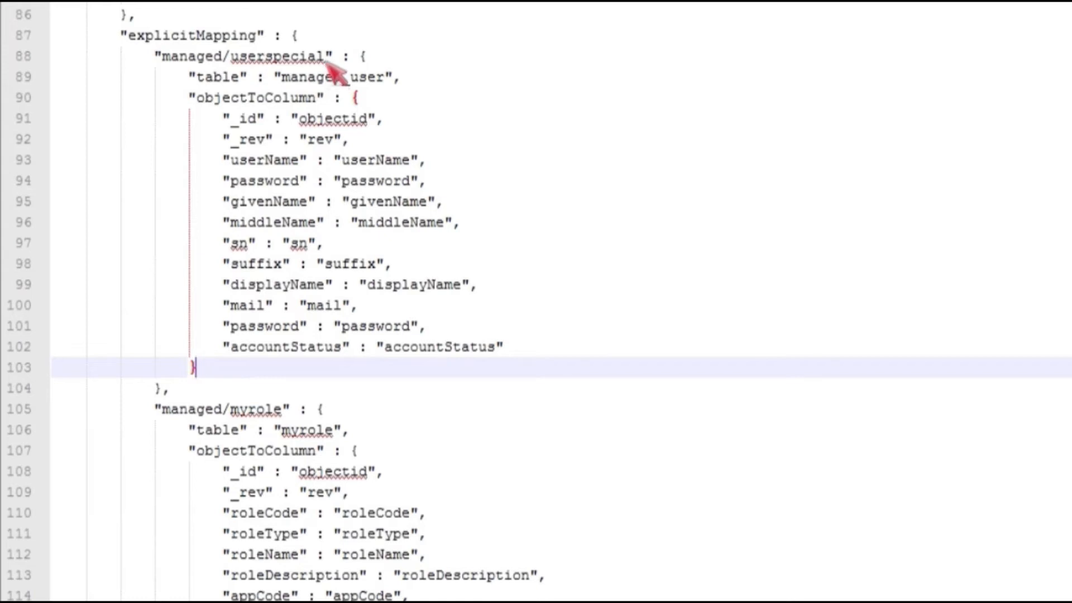
mouse_move(205, 136)
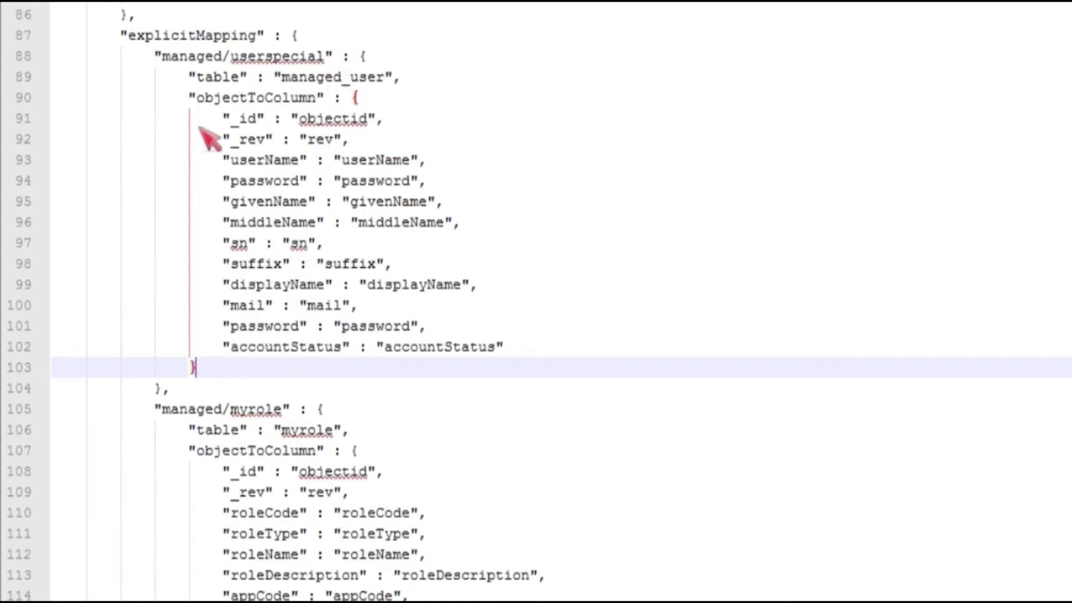
mouse_move(359, 141)
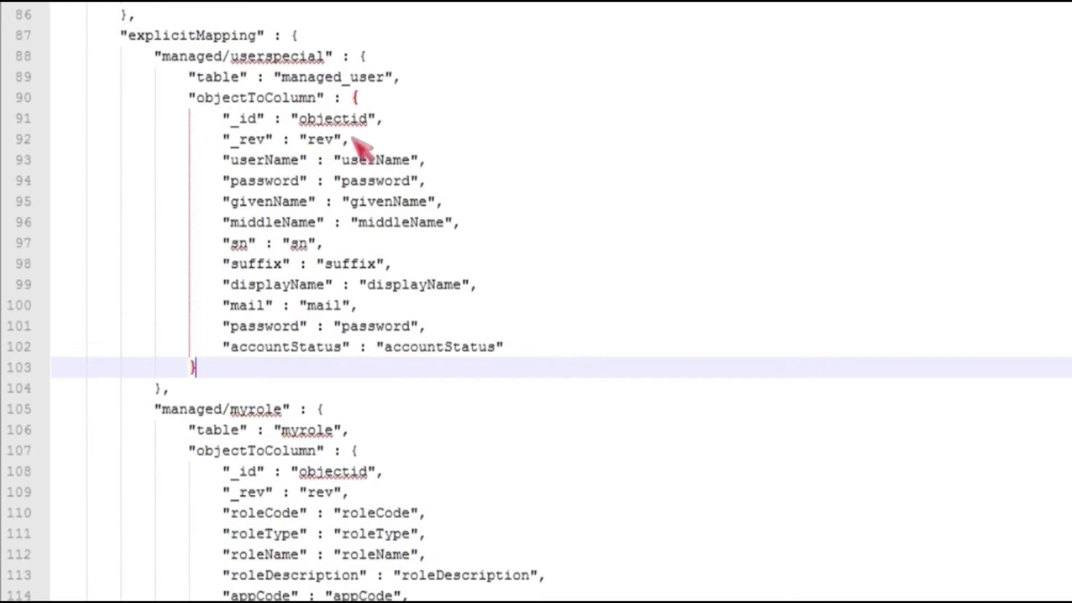
mouse_move(205, 126)
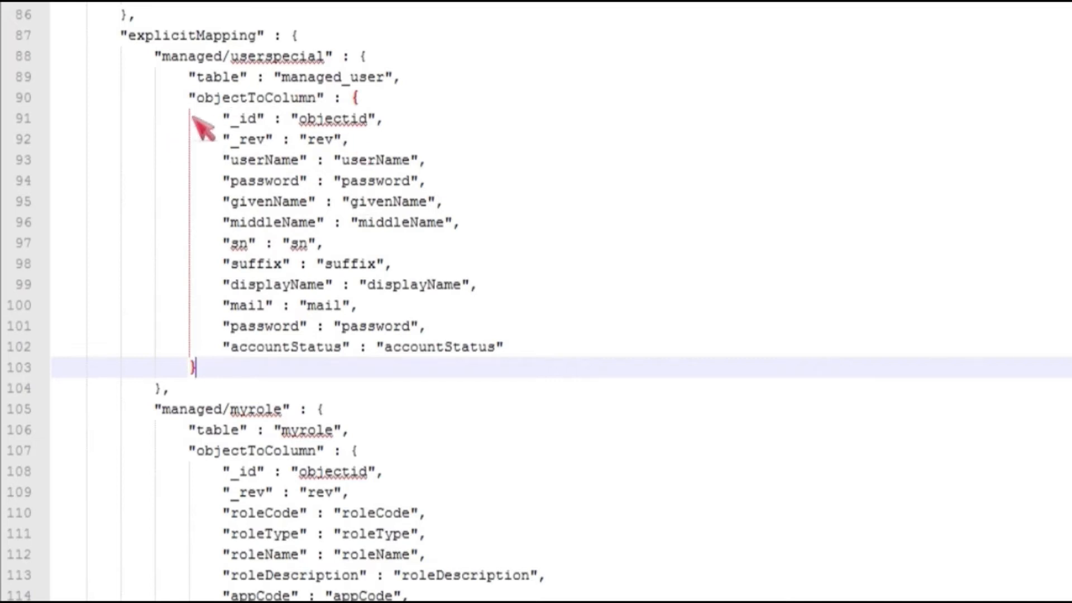
mouse_move(424, 187)
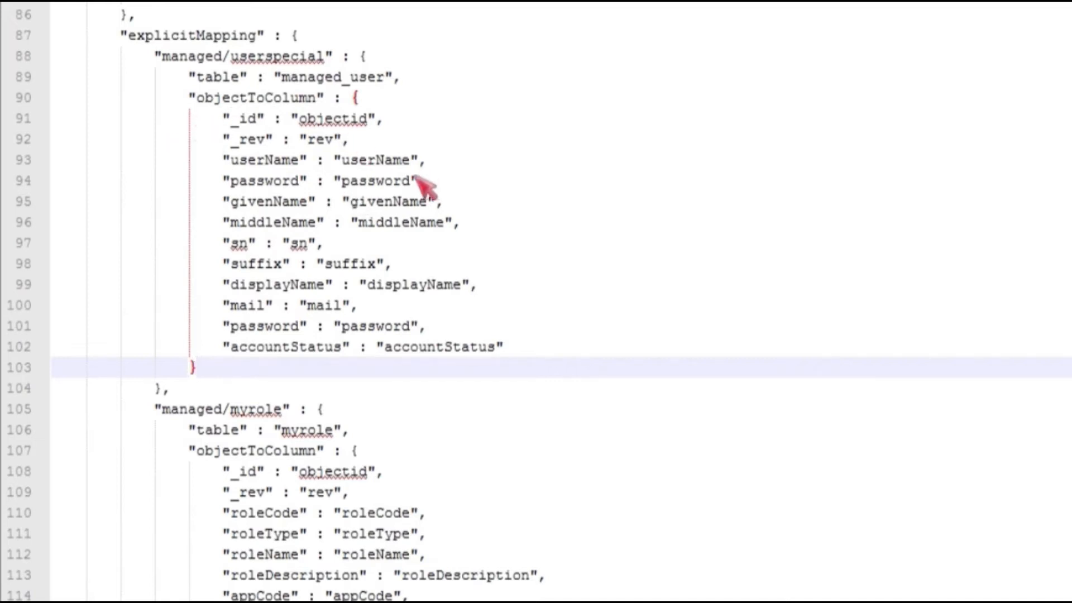
mouse_move(409, 222)
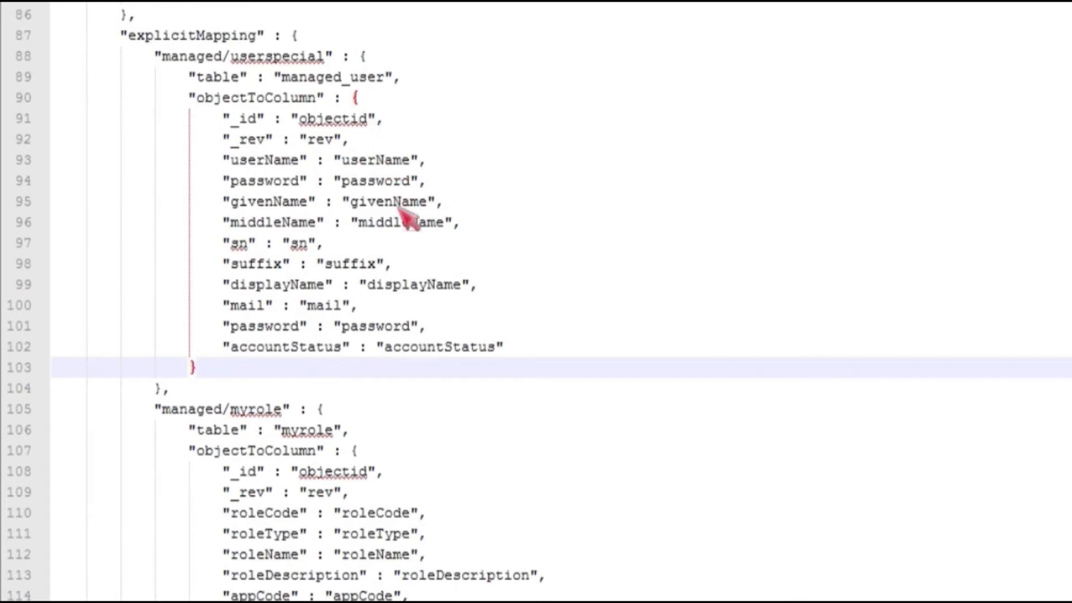
mouse_move(287, 242)
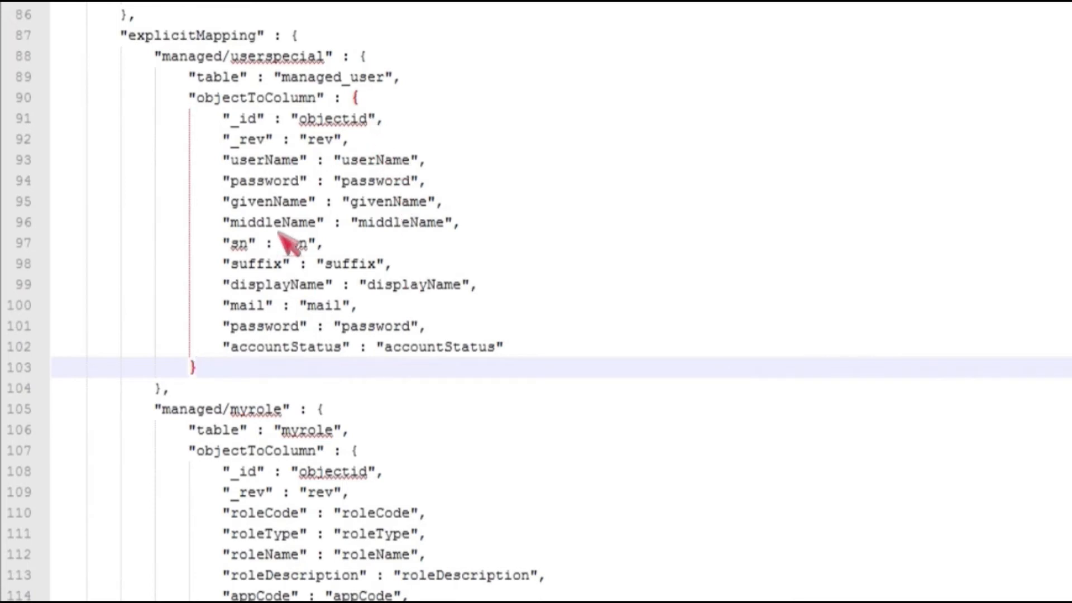
mouse_move(239, 140)
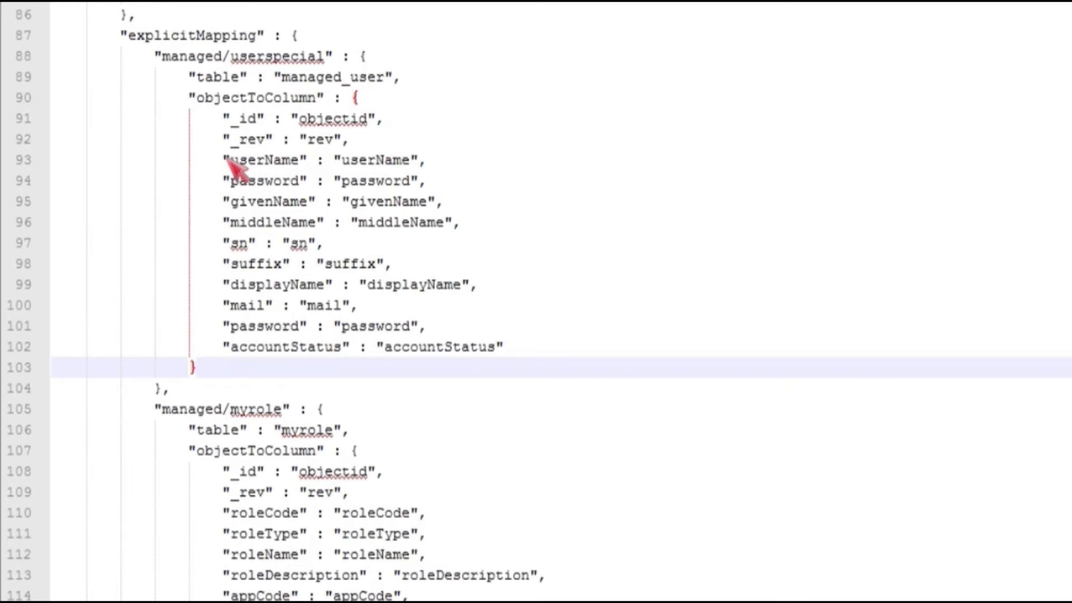
mouse_move(261, 129)
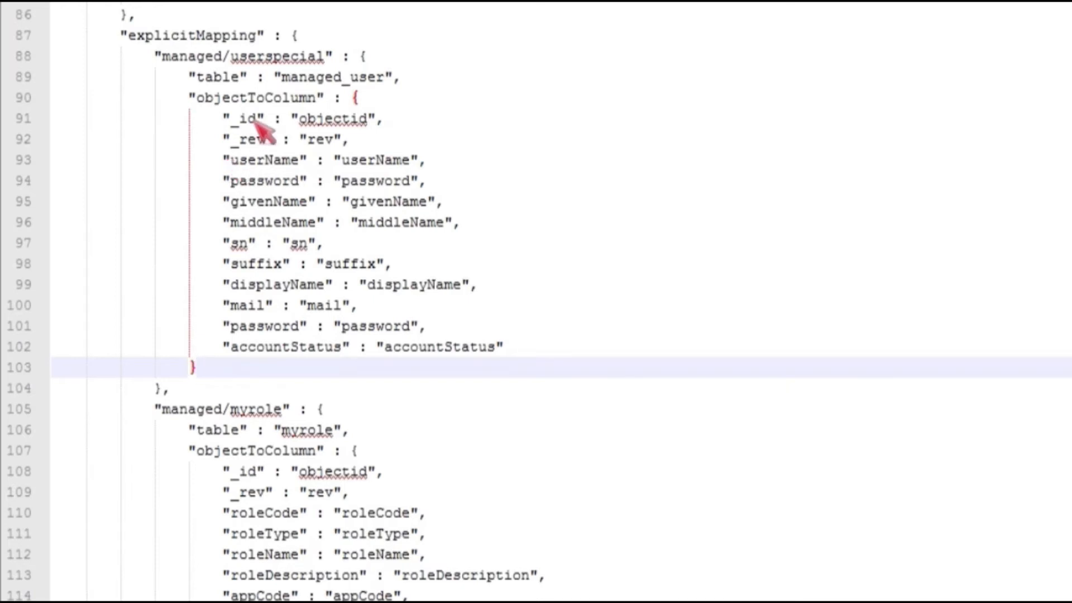
Finish reviewing the current file and switch to the managed.json tab.
scroll(up, 3)
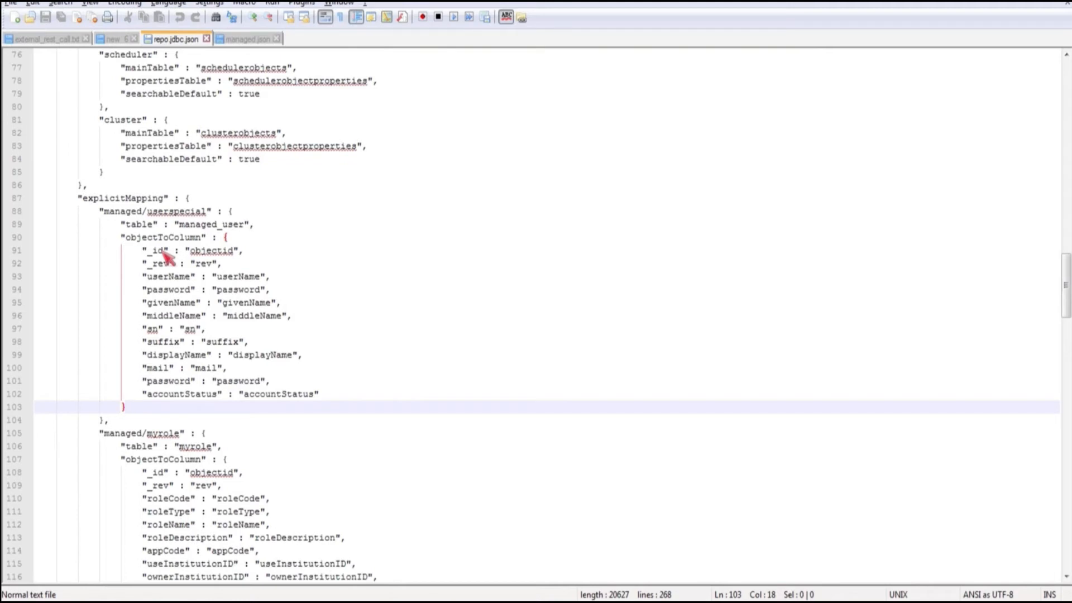
scroll(down, 3)
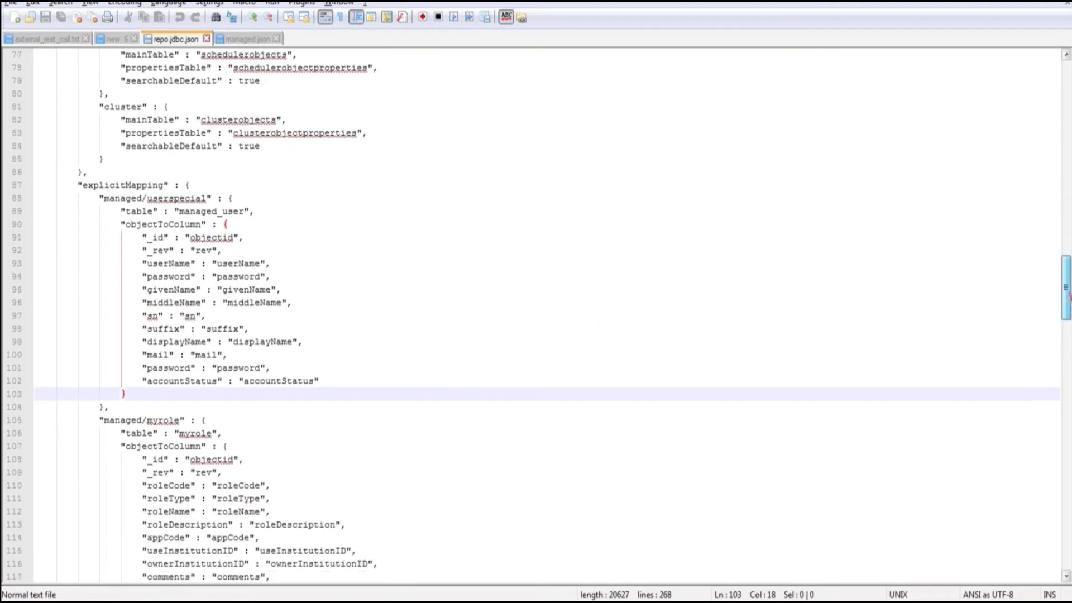
scroll(up, 3)
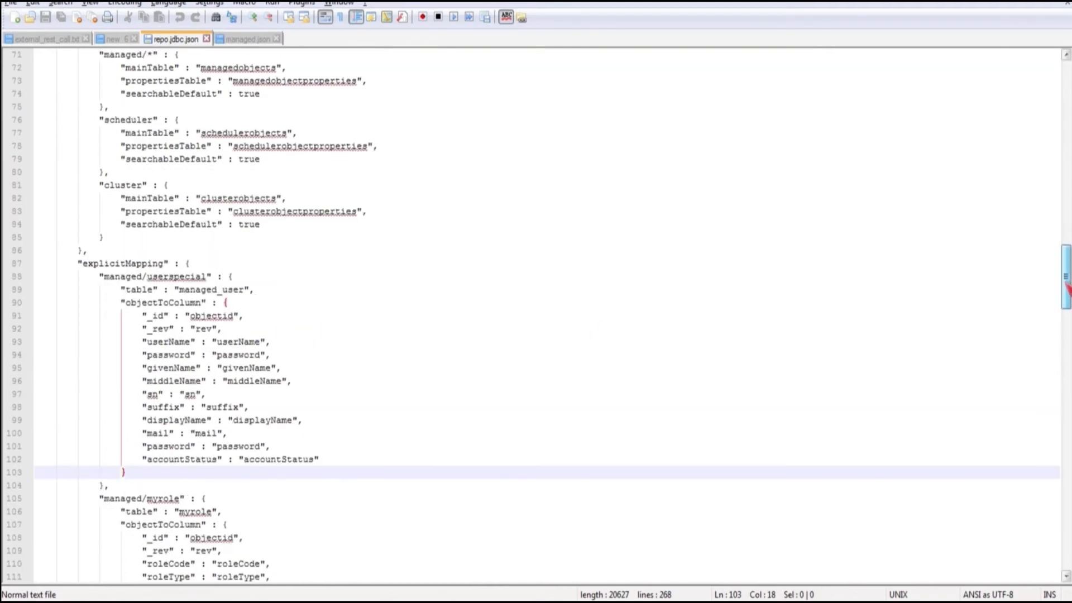
scroll(up, 3)
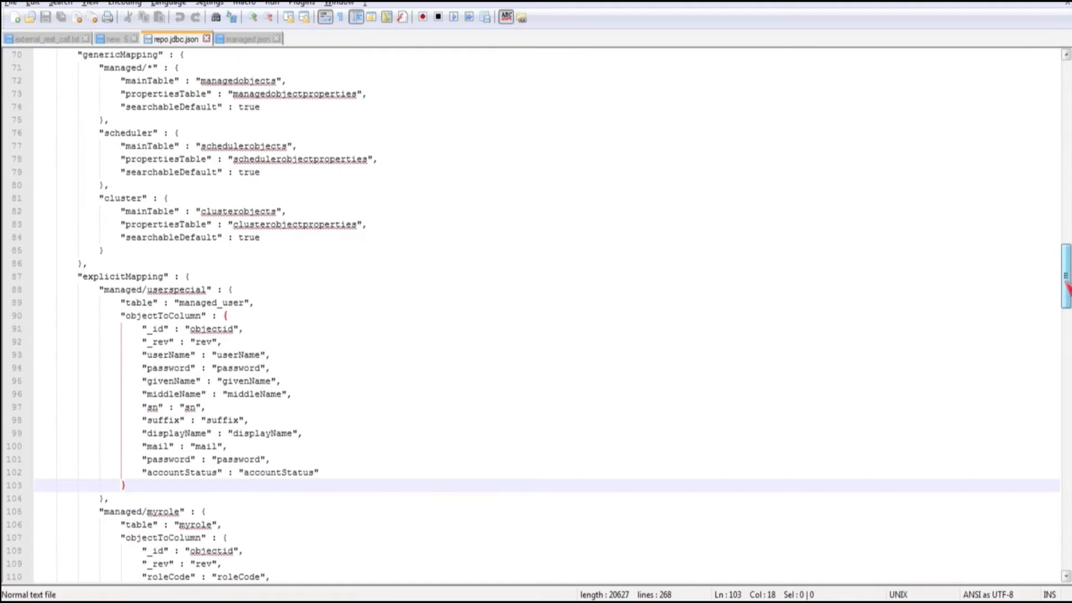
scroll(down, 3)
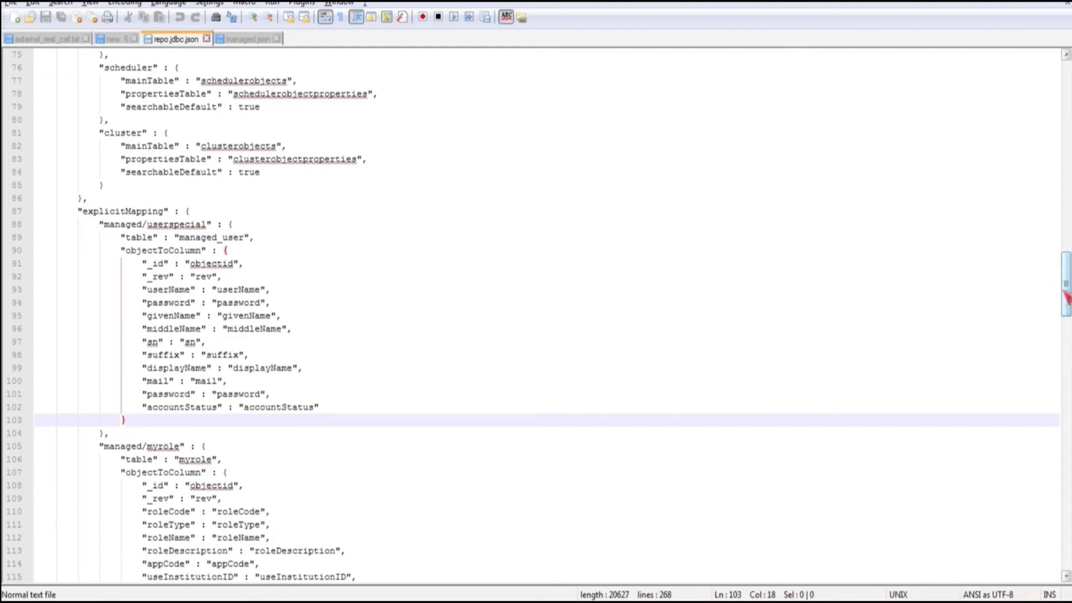
mouse_move(561, 323)
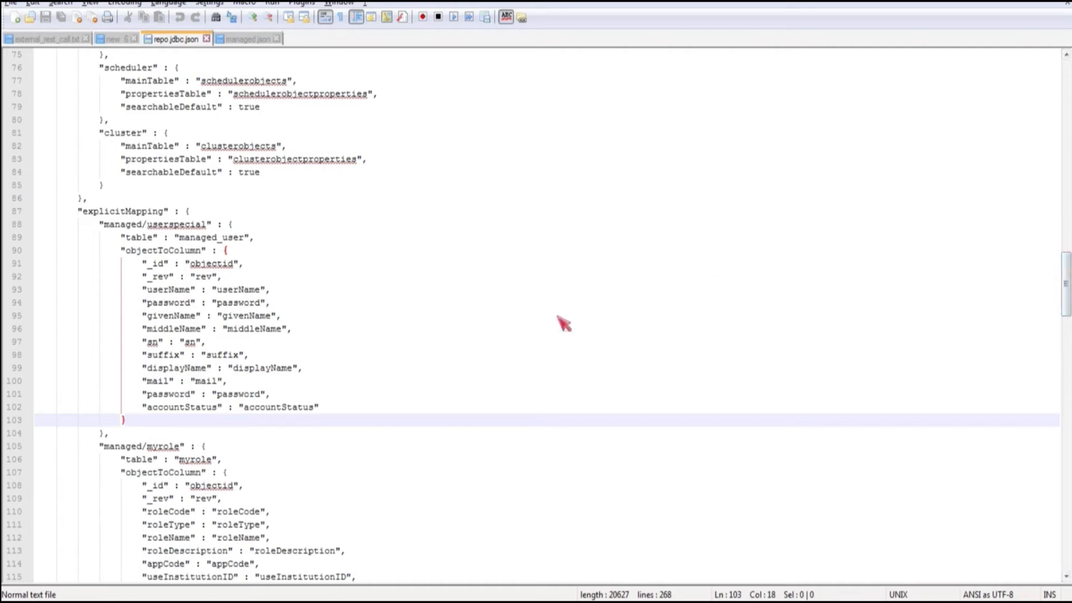
mouse_move(400, 341)
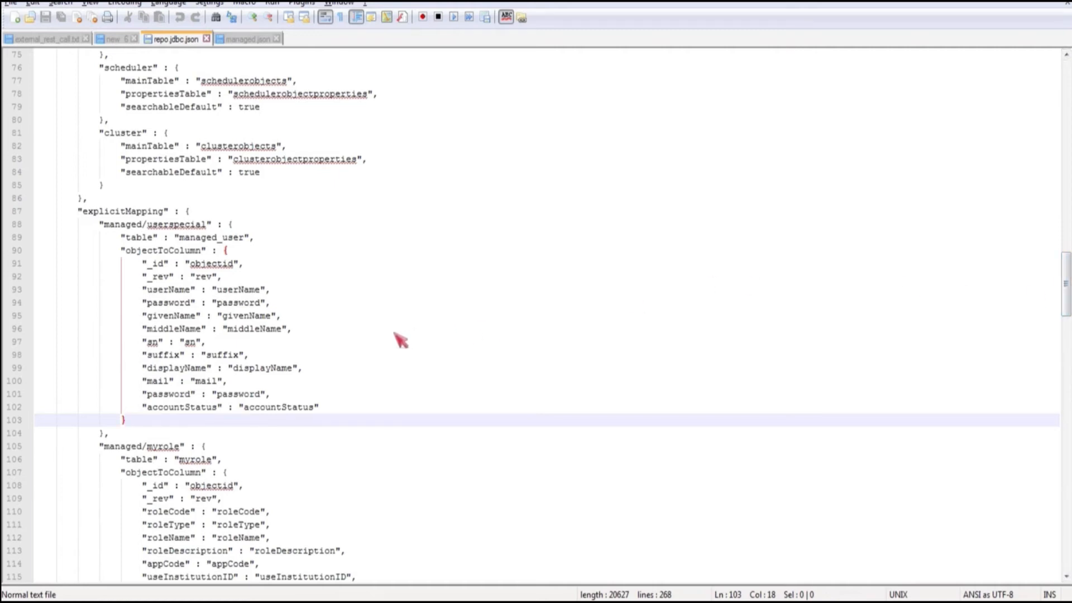
mouse_move(330, 323)
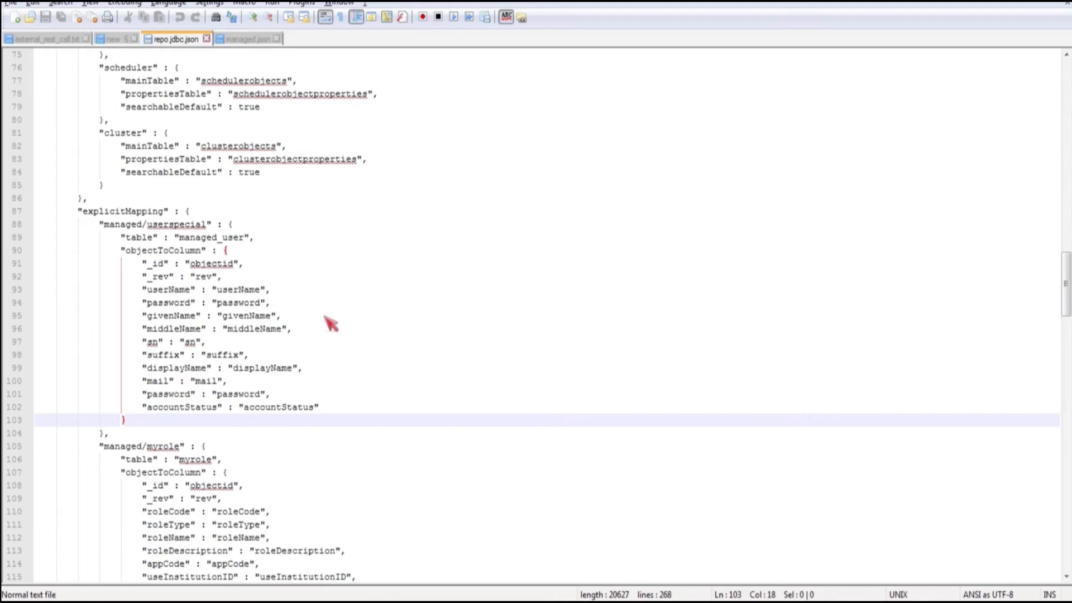
click(246, 39)
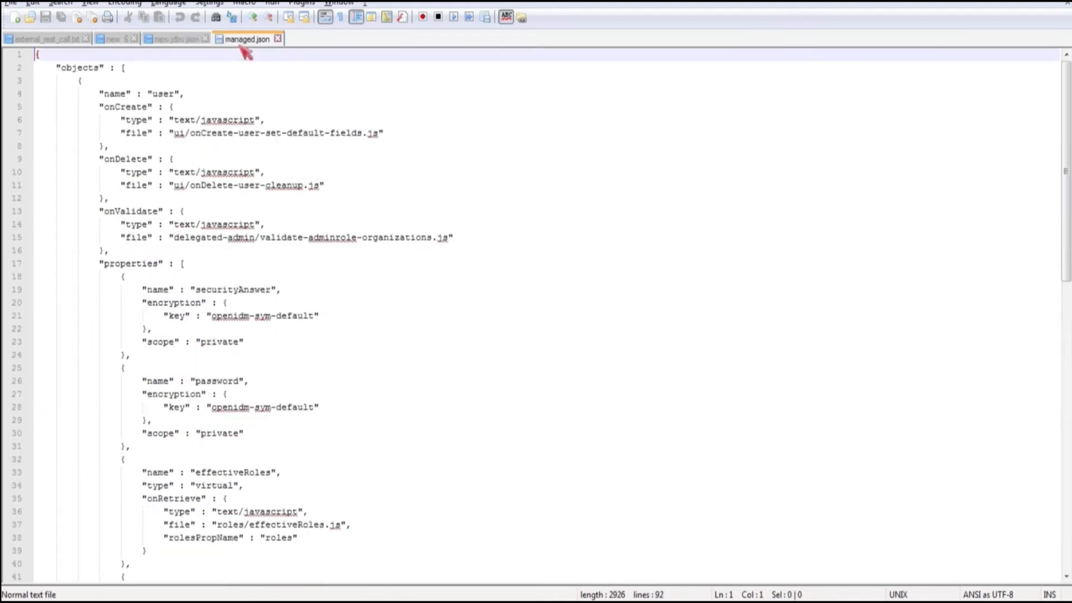
mouse_move(772, 357)
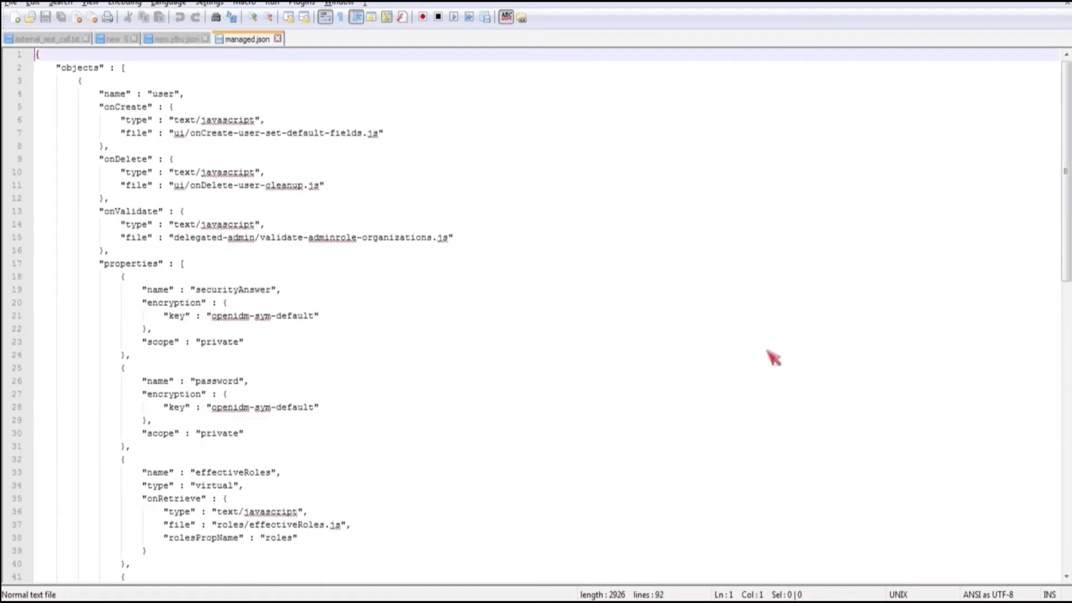
Scroll through managed.json from the user script hooks down to the role and adminrole objects.
scroll(down, 3)
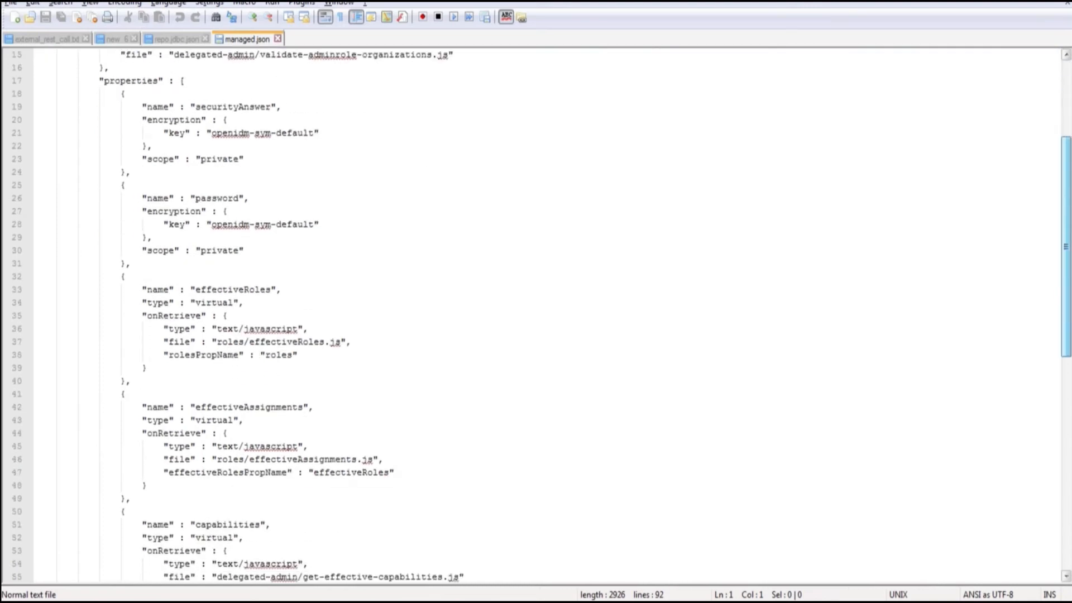
scroll(up, 3)
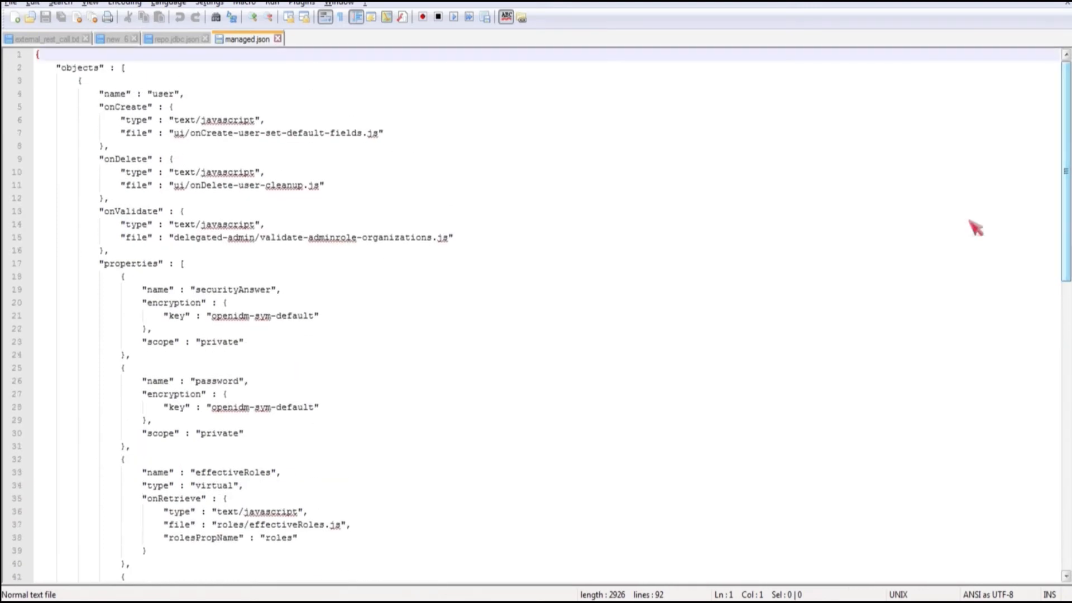
mouse_move(321, 202)
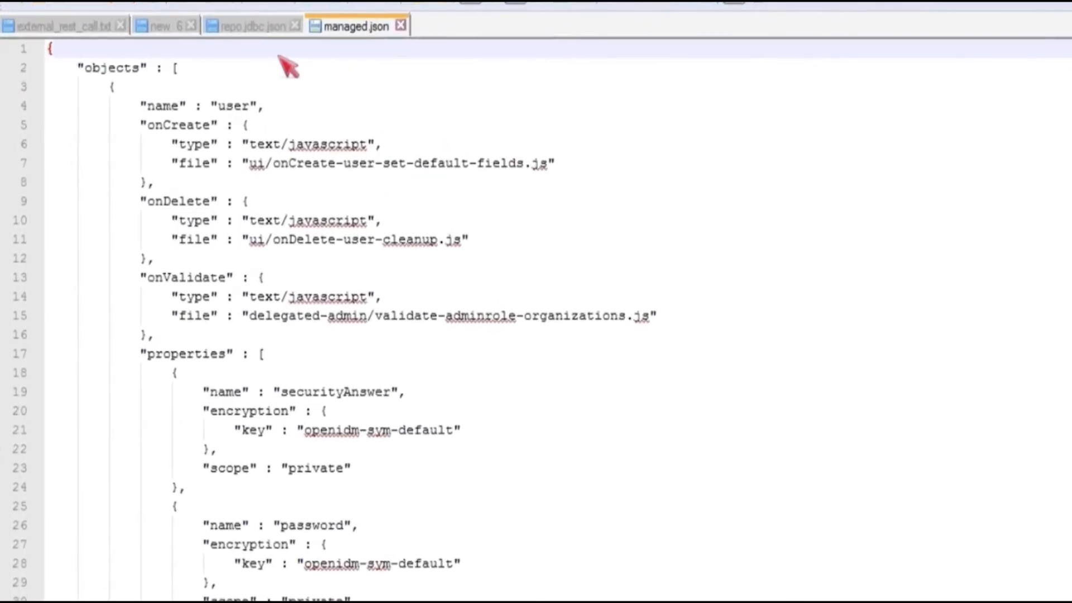
mouse_move(253, 26)
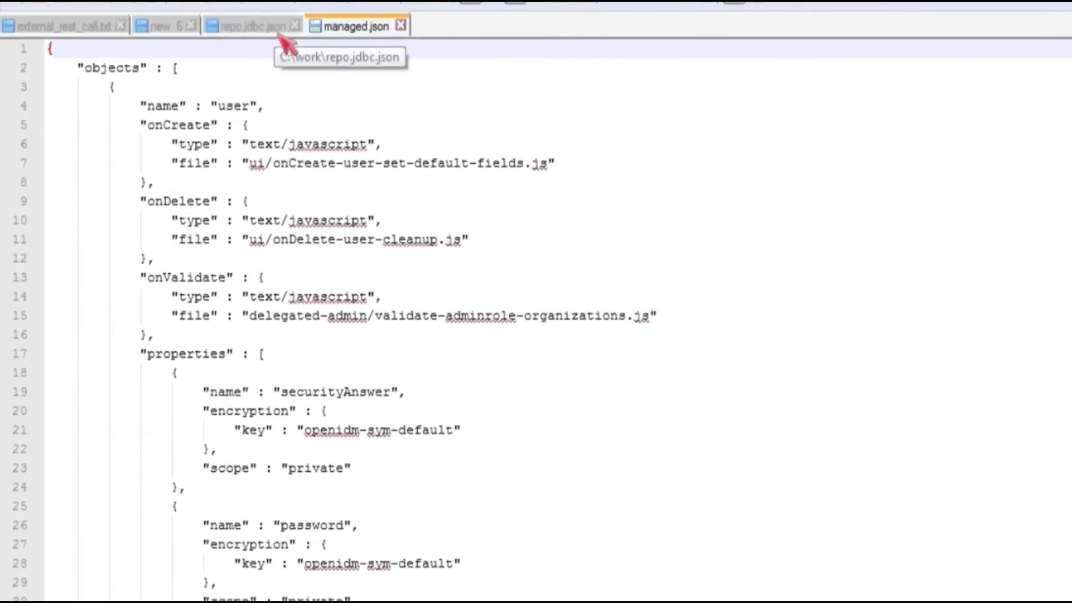
mouse_move(257, 119)
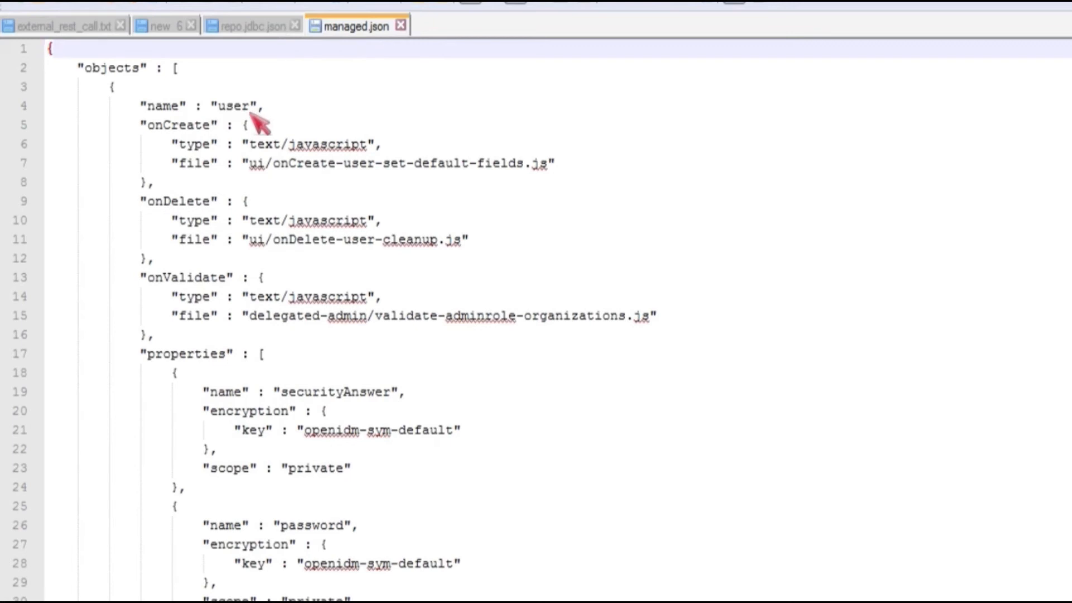
mouse_move(249, 133)
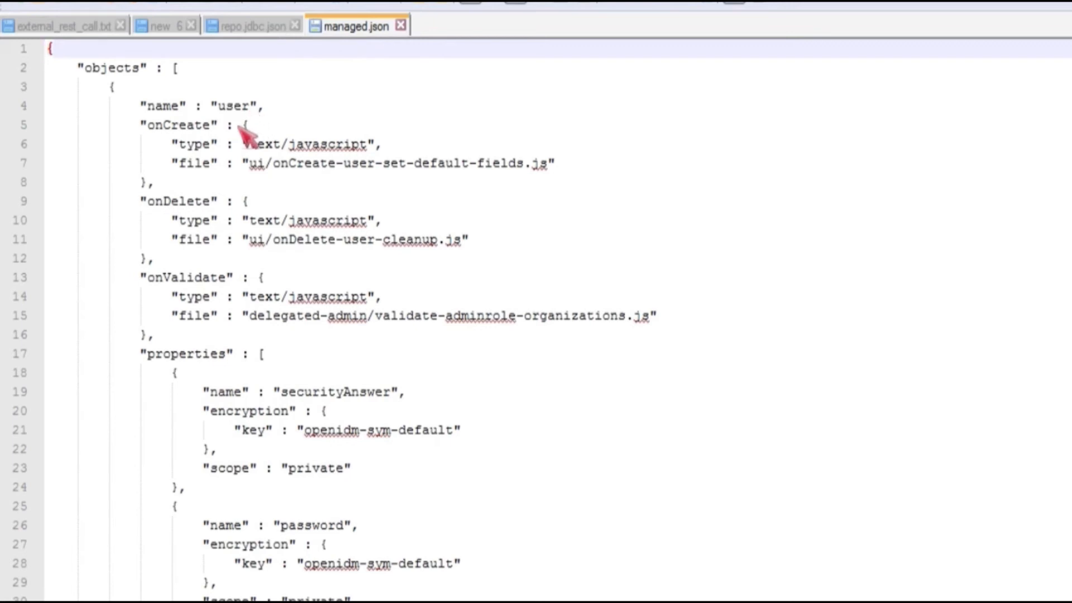
mouse_move(152, 167)
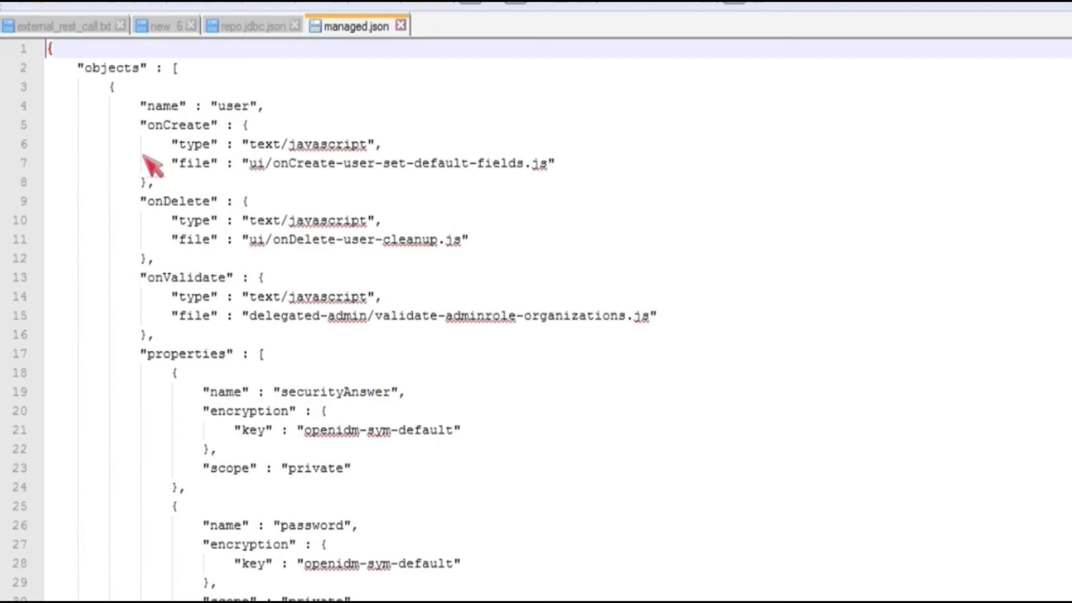
mouse_move(193, 243)
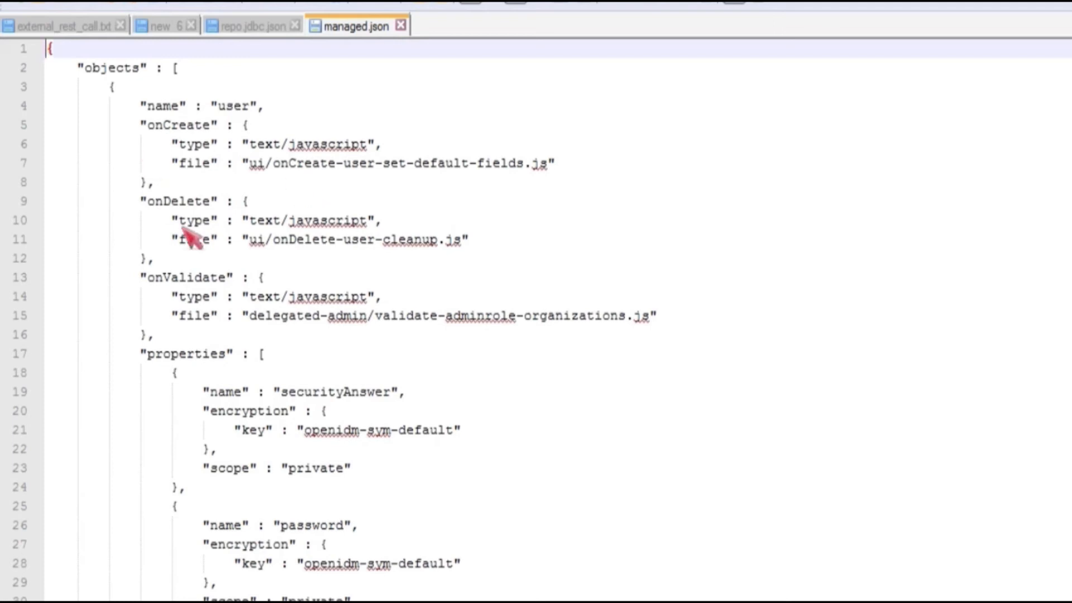
mouse_move(406, 437)
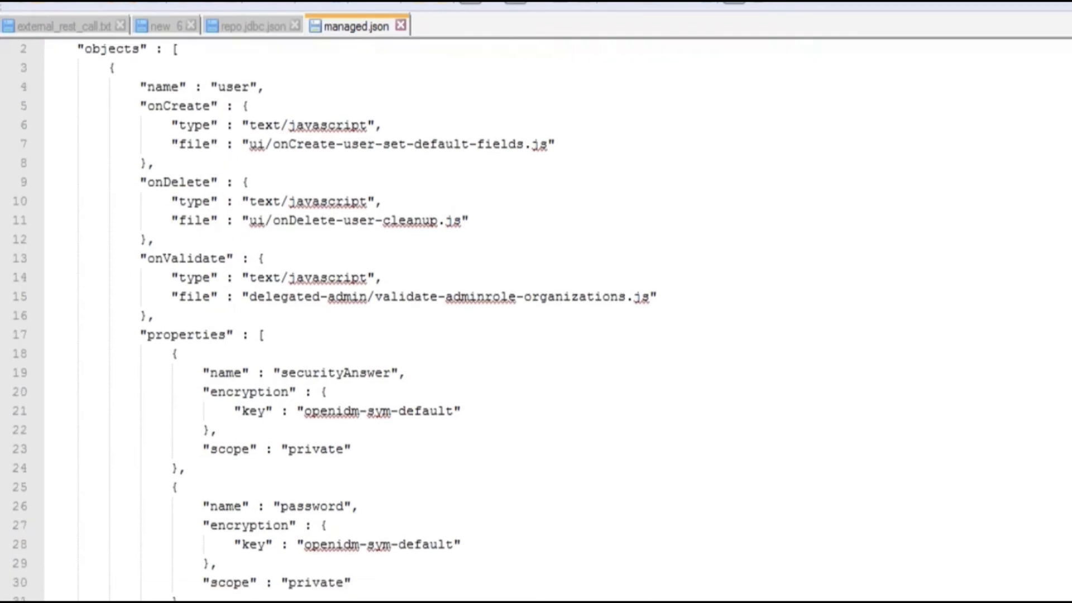
scroll(down, 3)
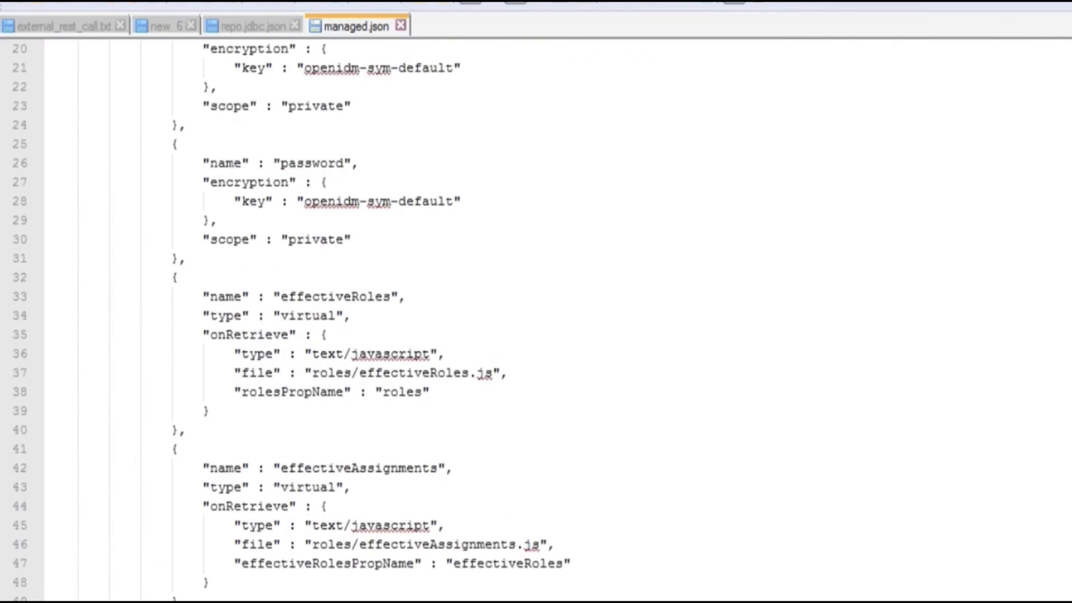
scroll(down, 3)
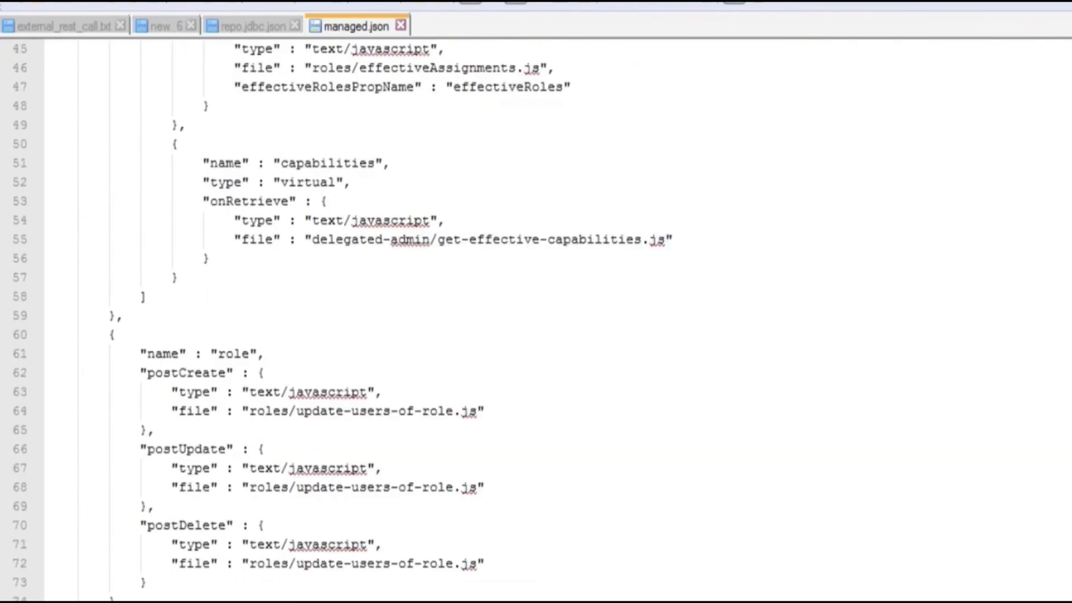
scroll(down, 3)
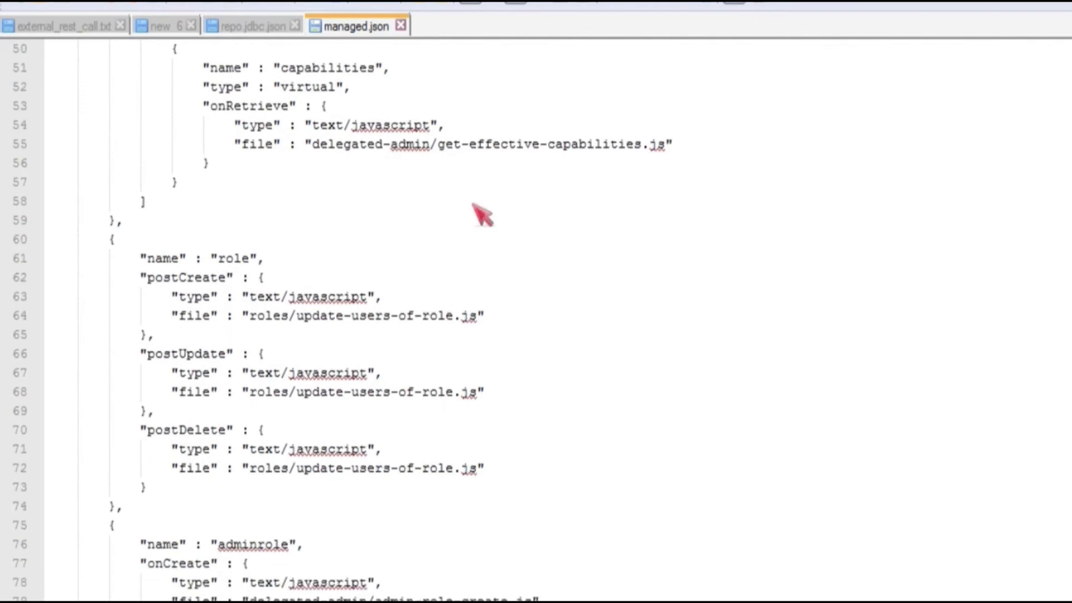
click(253, 26)
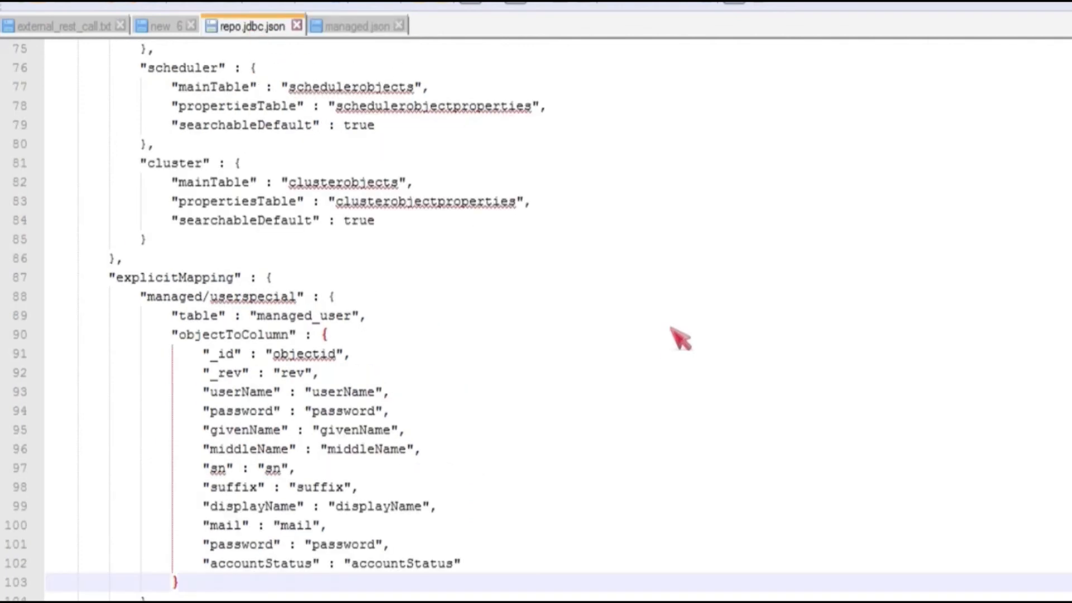
mouse_move(297, 300)
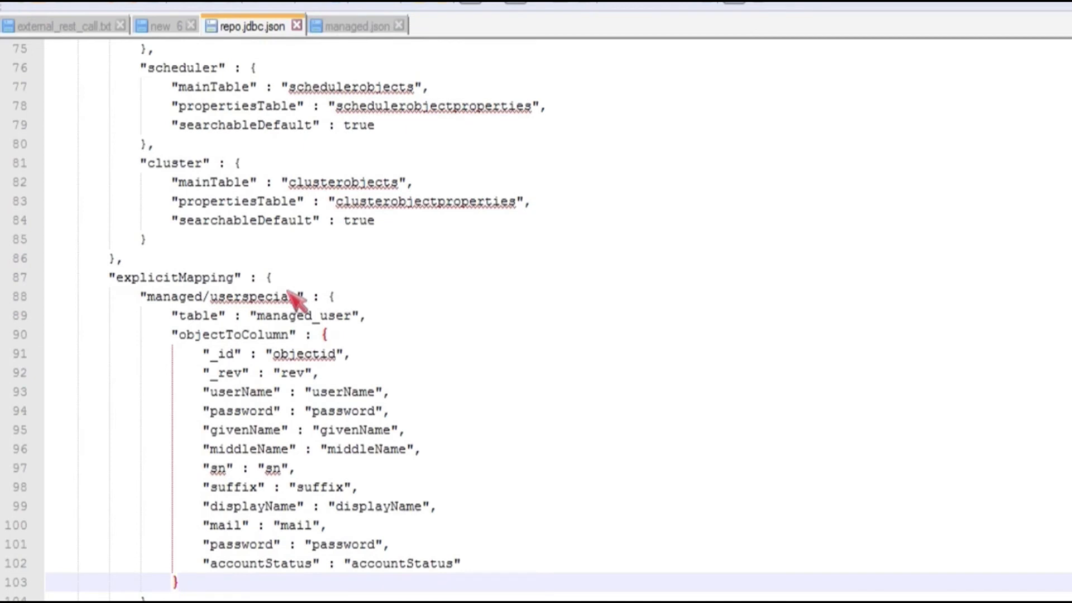
mouse_move(362, 78)
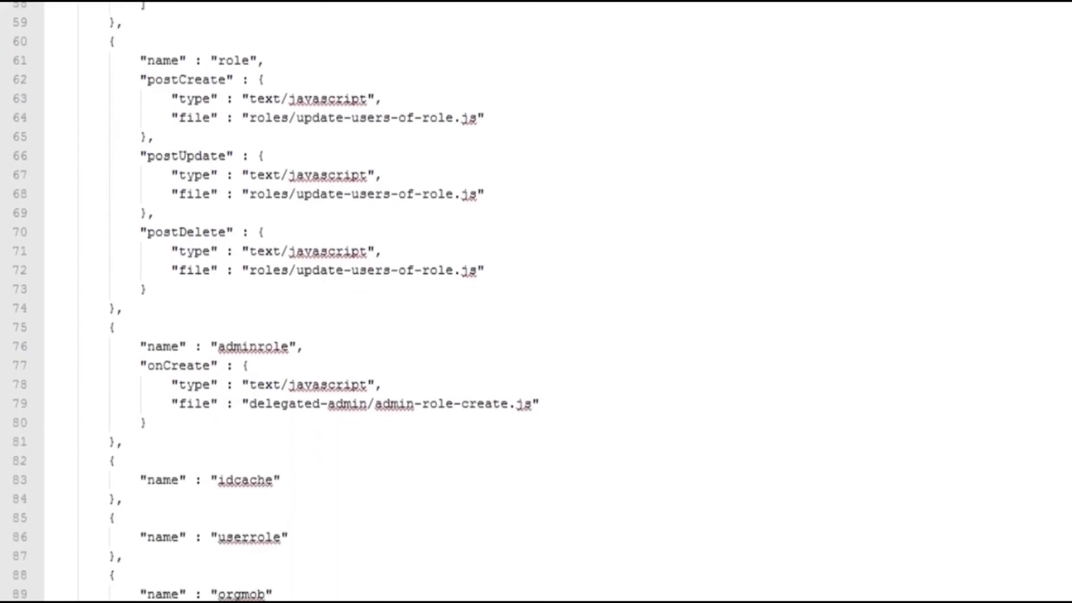
scroll(down, 3)
text(dpeci)
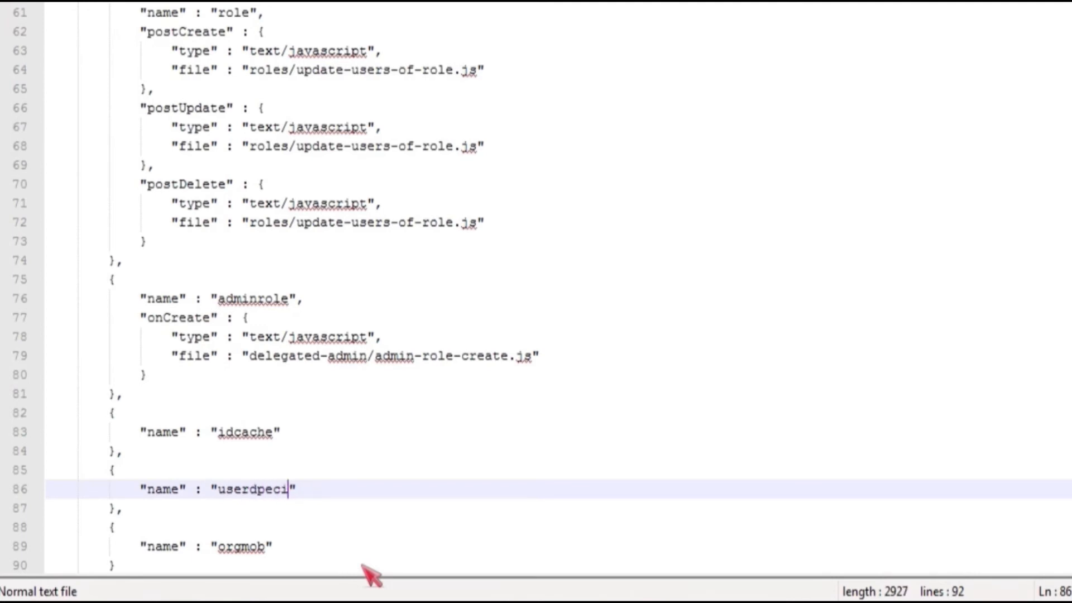
text(al)
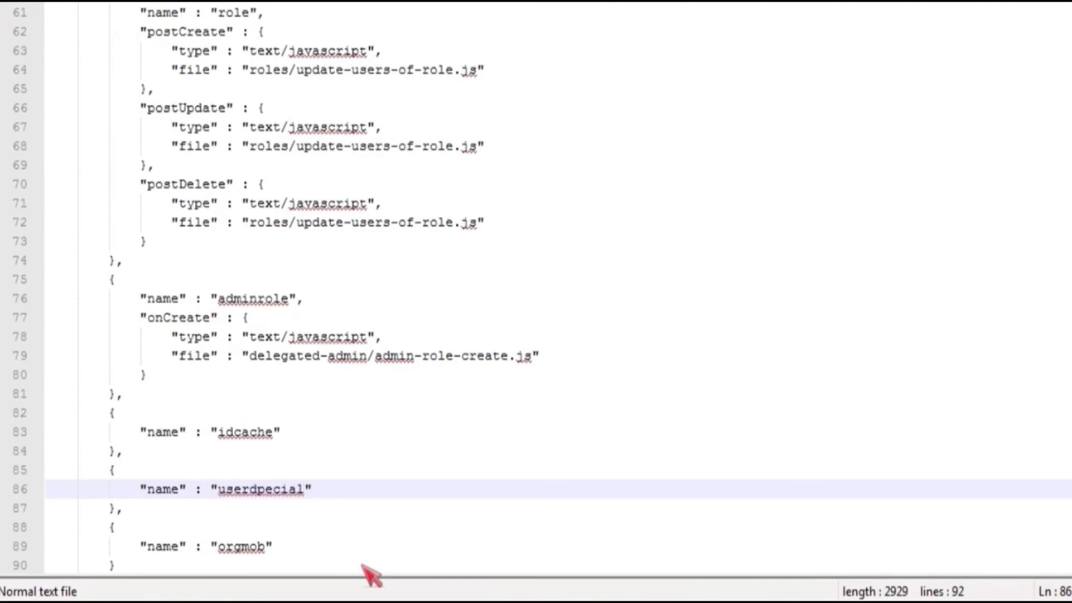
mouse_move(428, 509)
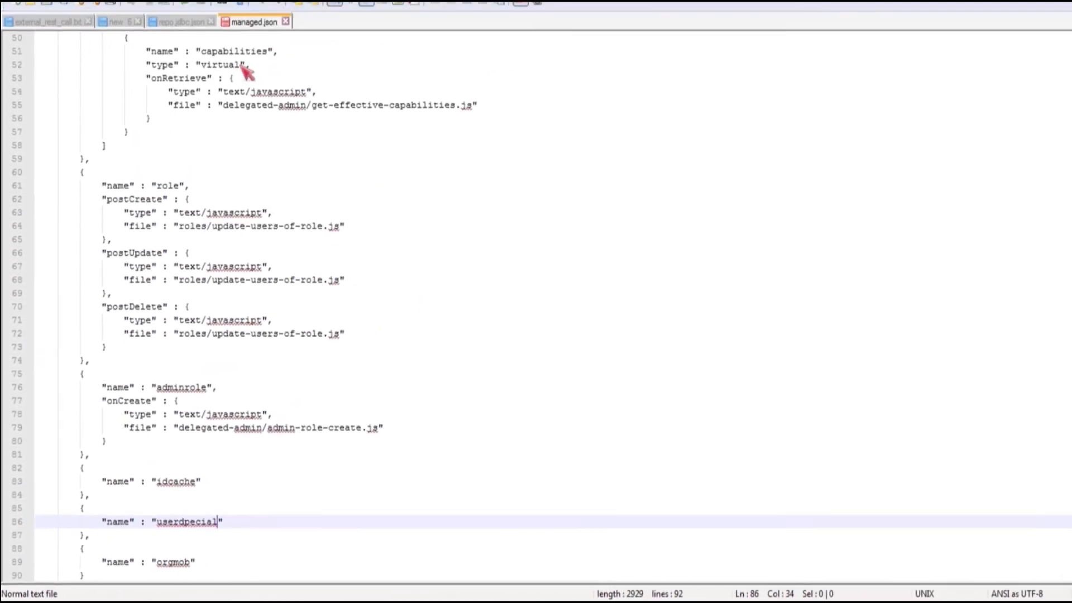
click(178, 38)
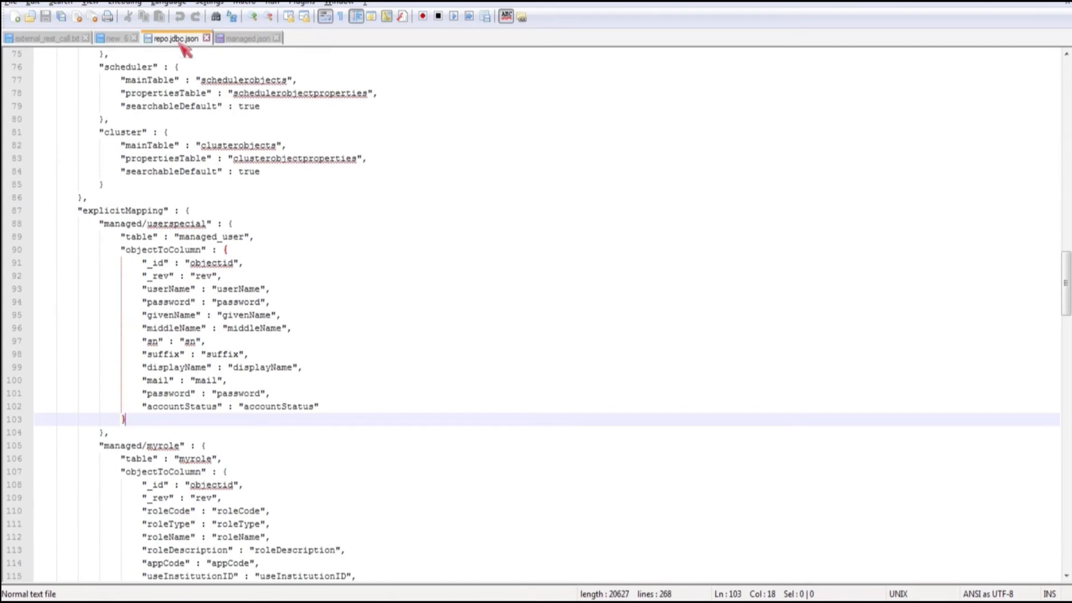
mouse_move(194, 309)
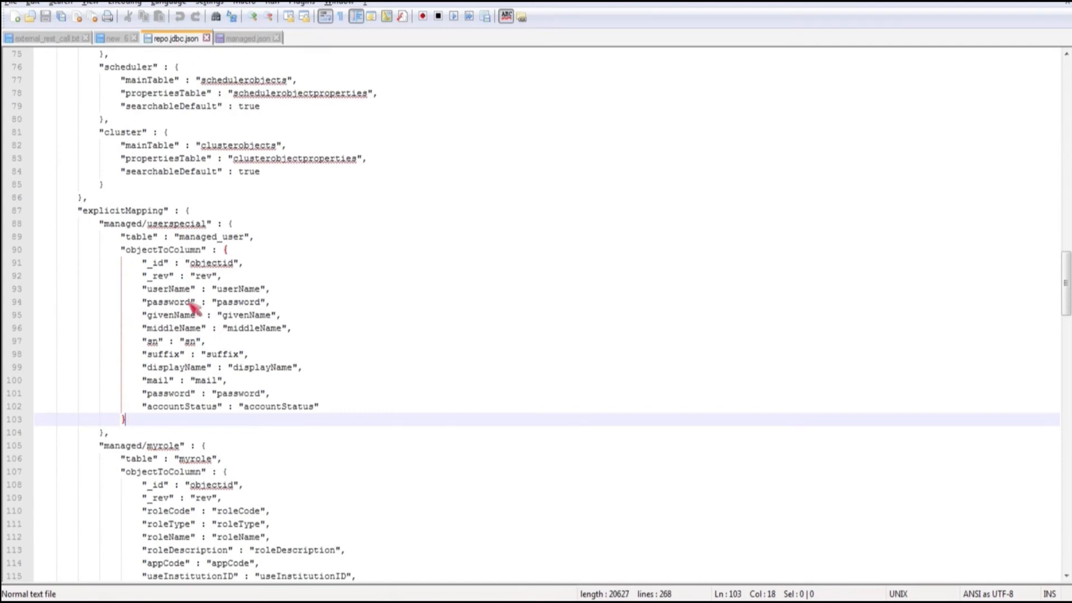
mouse_move(533, 584)
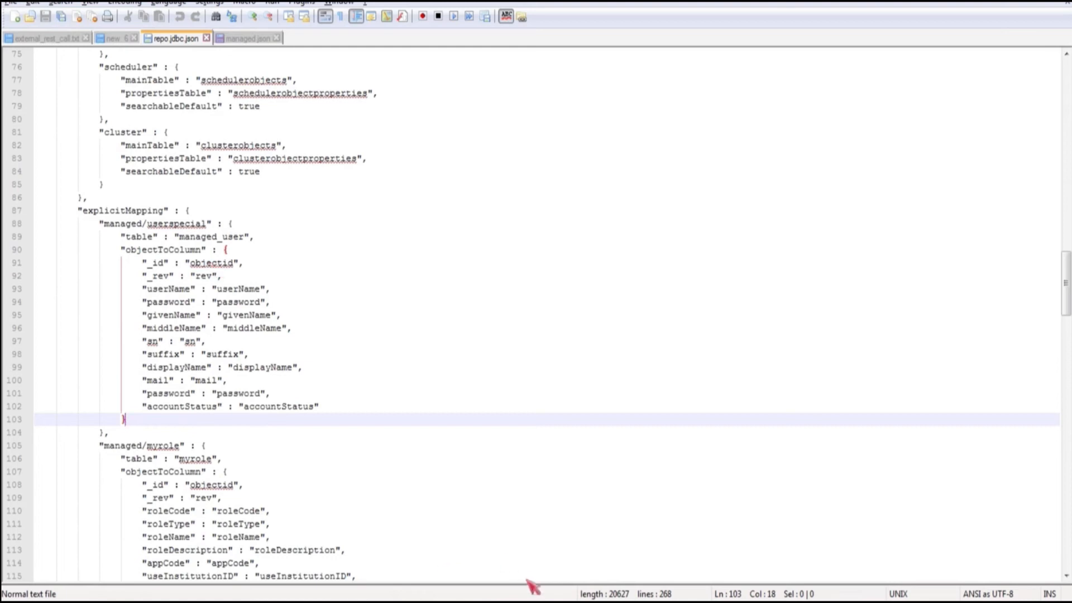
In Postman's Create User request body, change the _id from wfaulkner1 to wfaulkner2.
click(217, 457)
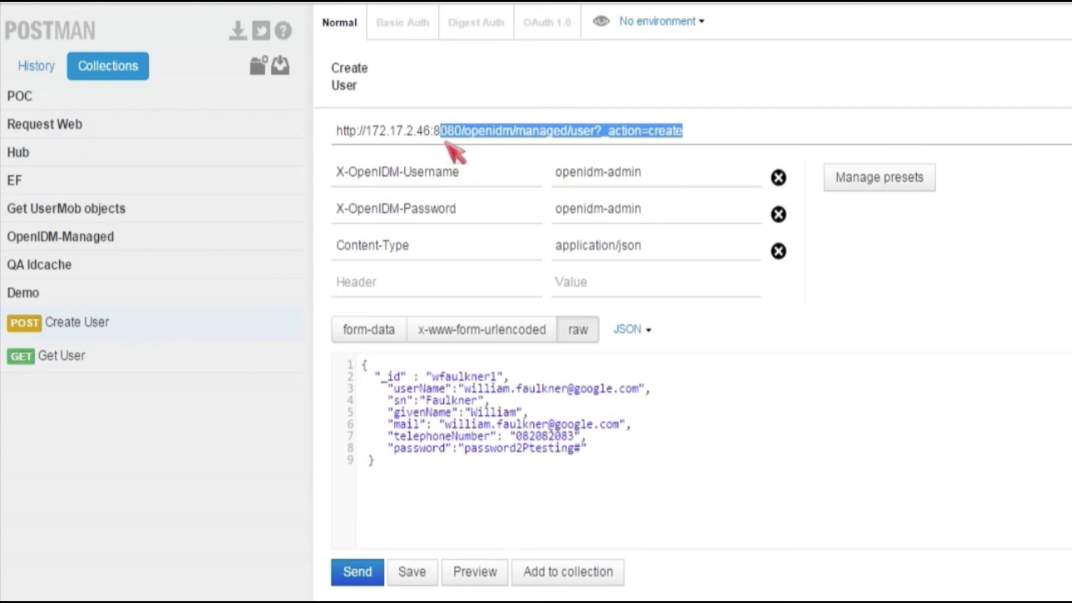
mouse_move(443, 441)
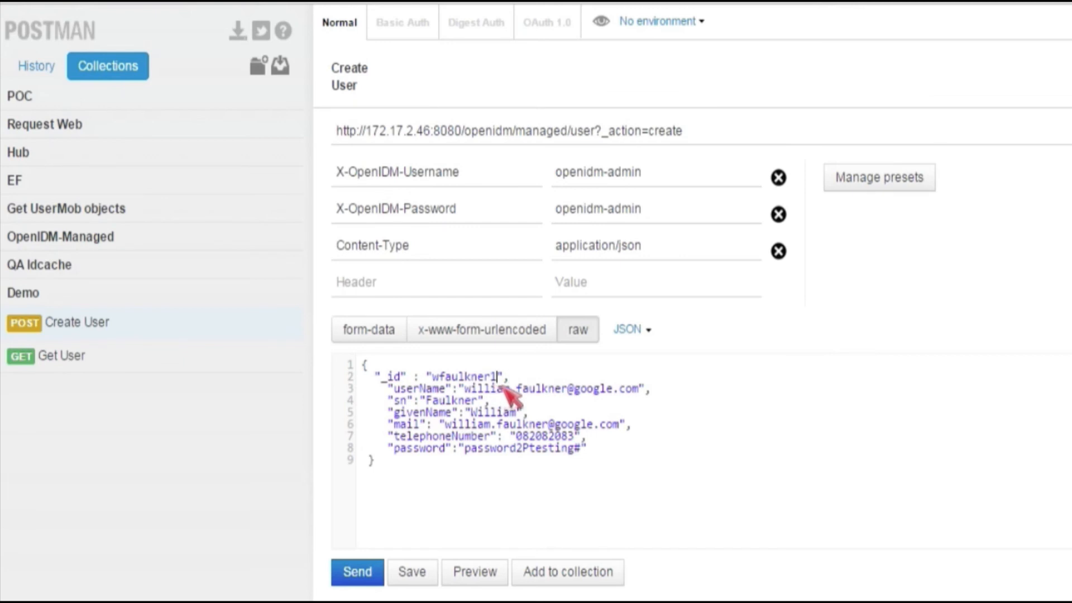
mouse_move(580, 403)
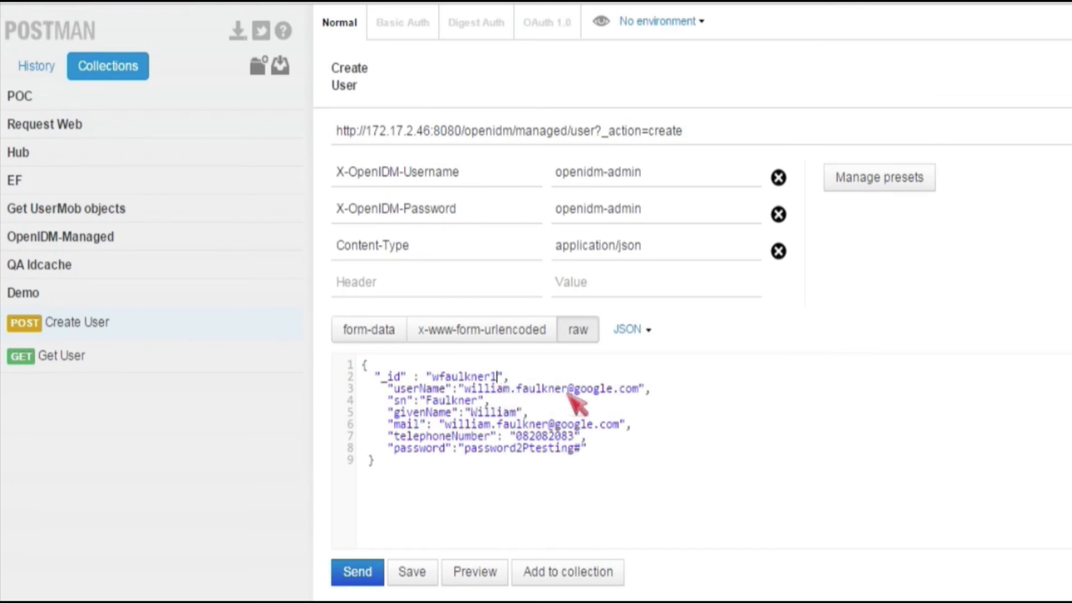
text(2)
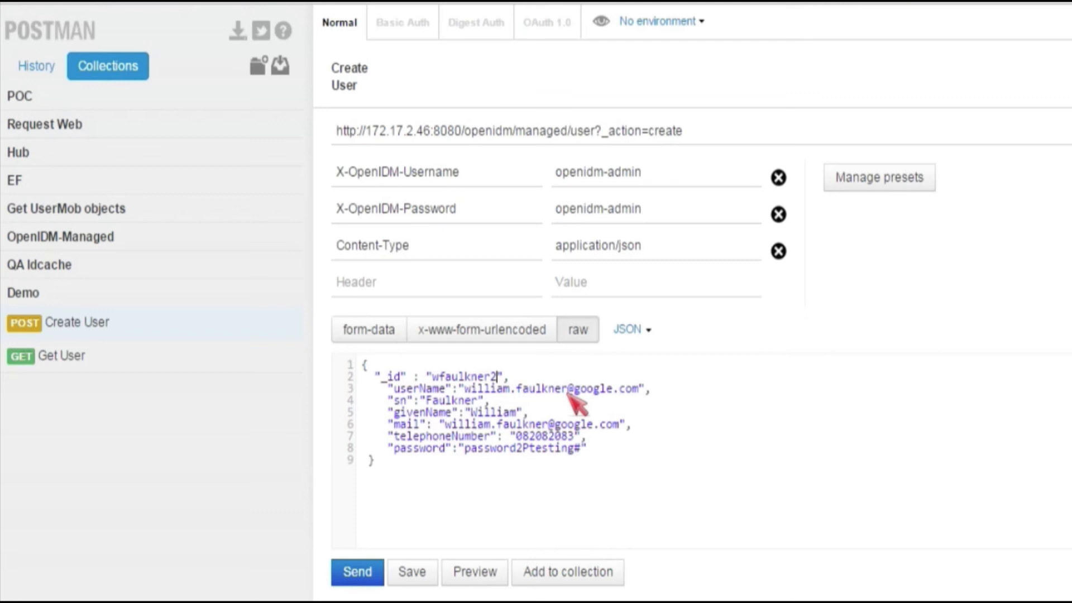
mouse_move(743, 144)
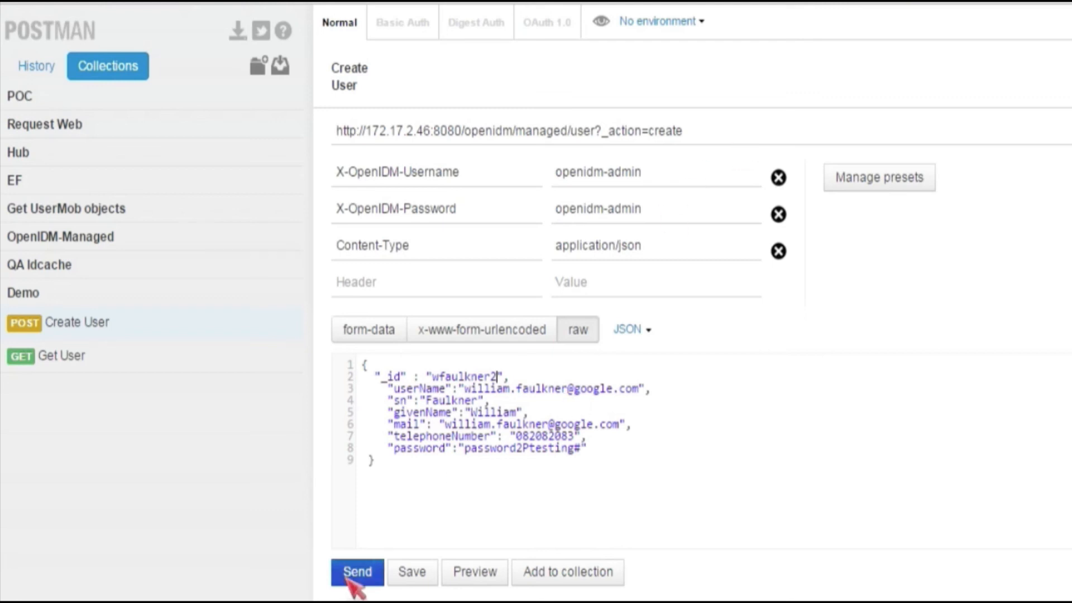
Send the Create User request and review the 201 Created response with wfaulkner2's encrypted password.
click(357, 571)
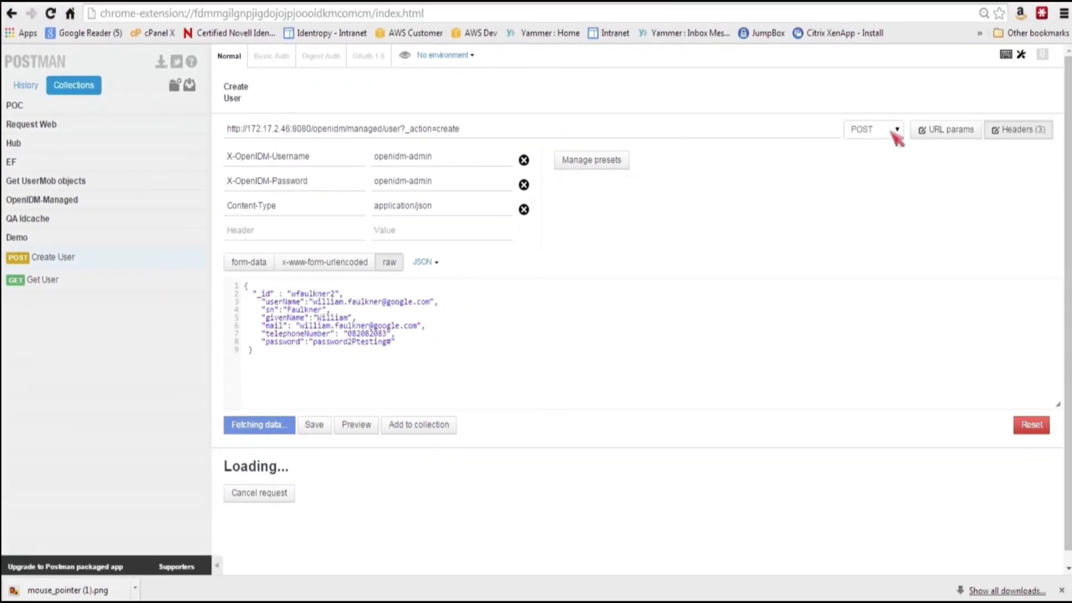
mouse_move(444, 215)
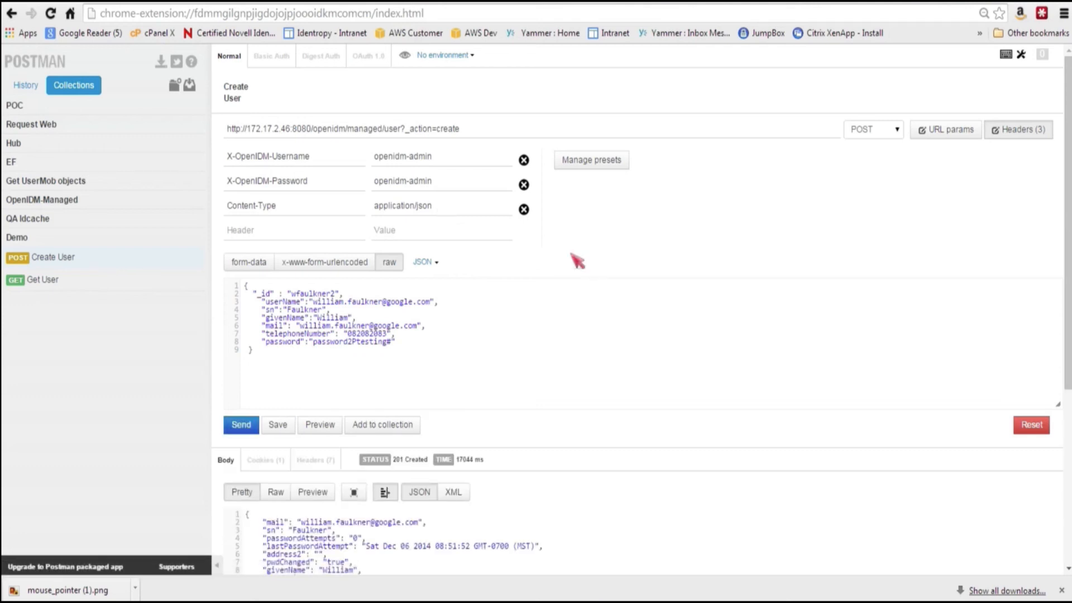
scroll(down, 3)
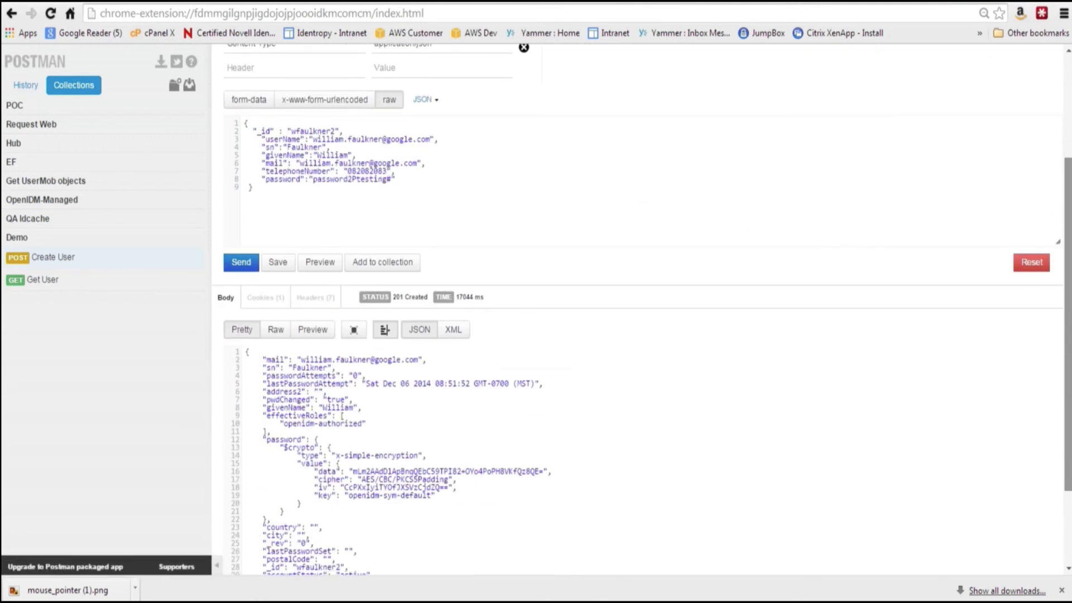
scroll(up, 3)
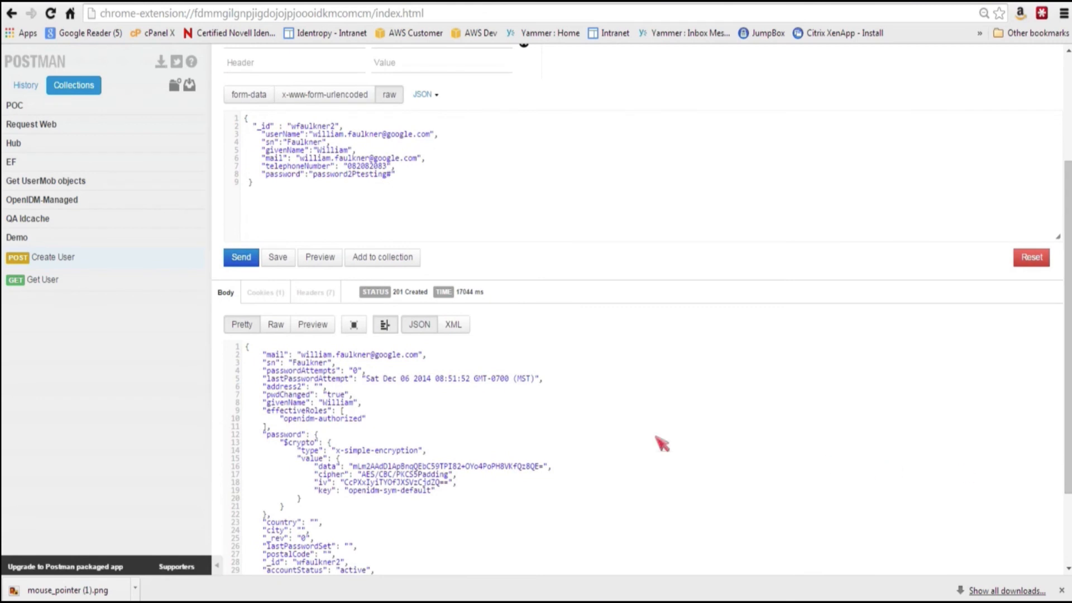
mouse_move(429, 419)
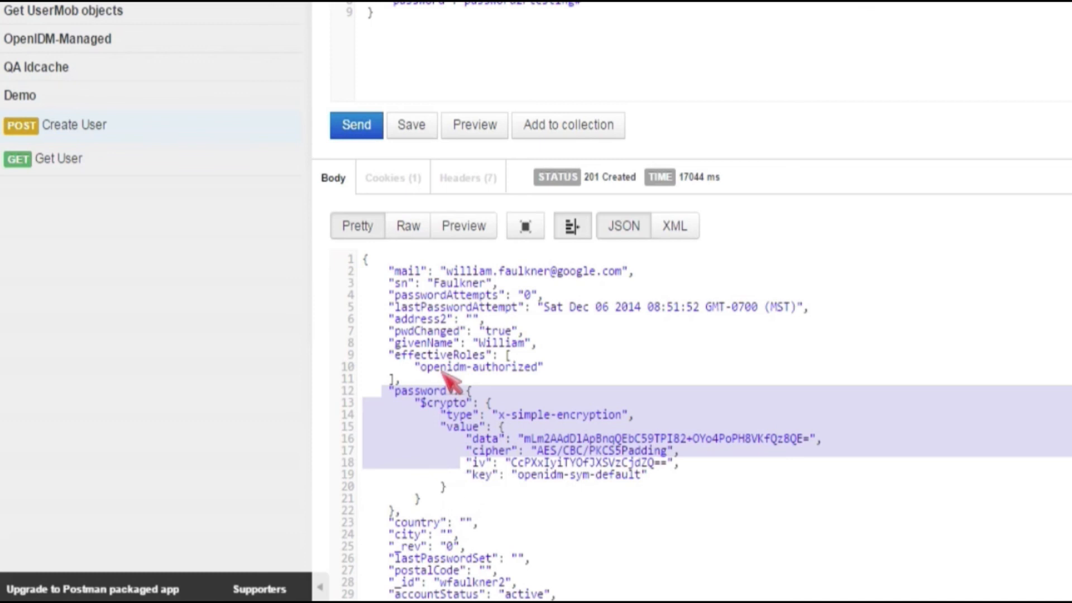
mouse_move(509, 388)
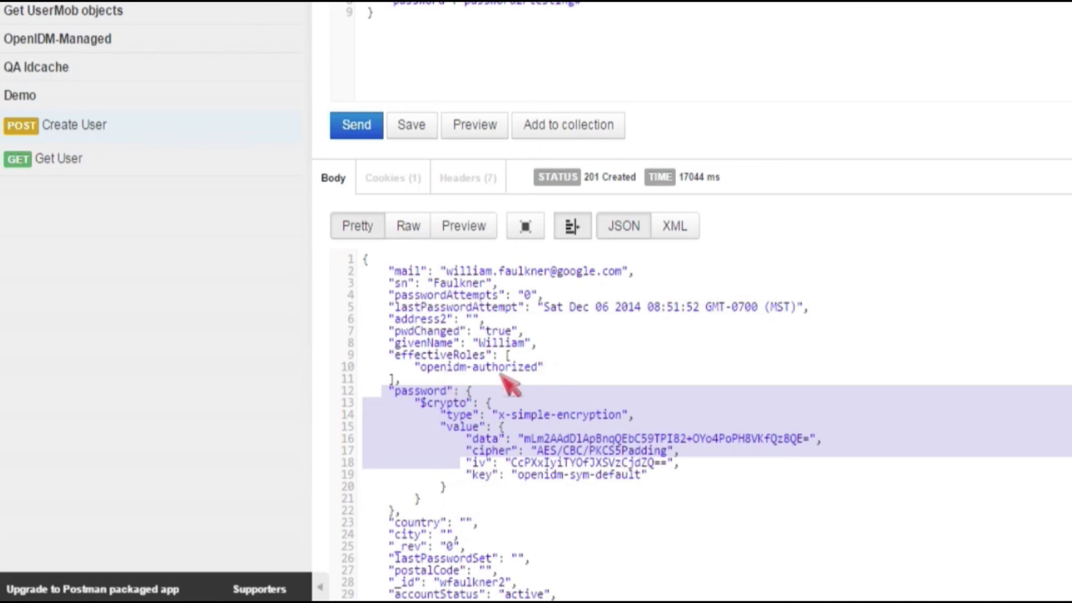
mouse_move(748, 444)
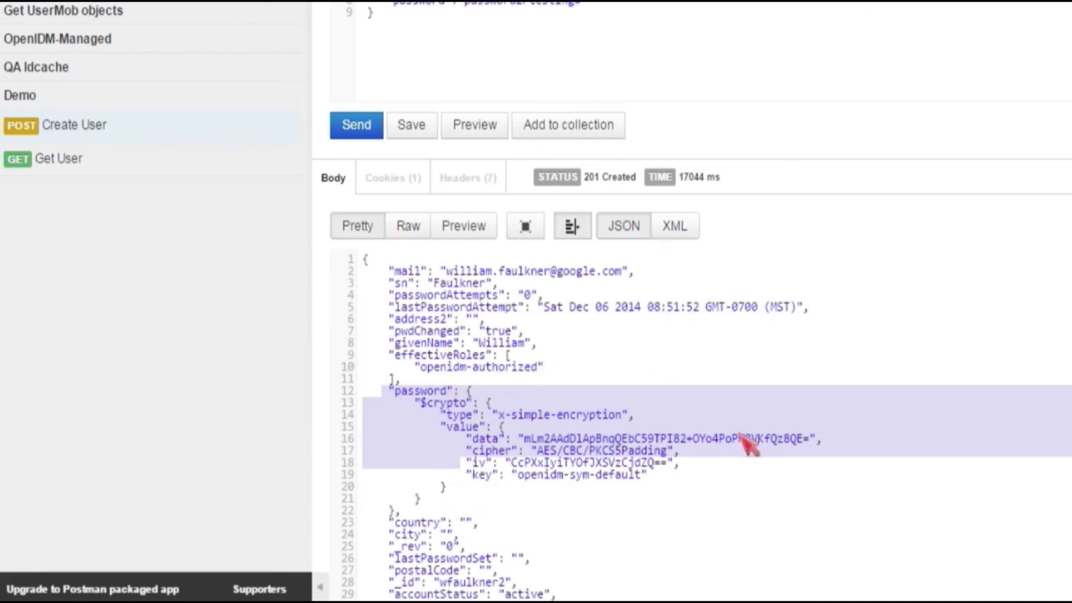
scroll(up, 3)
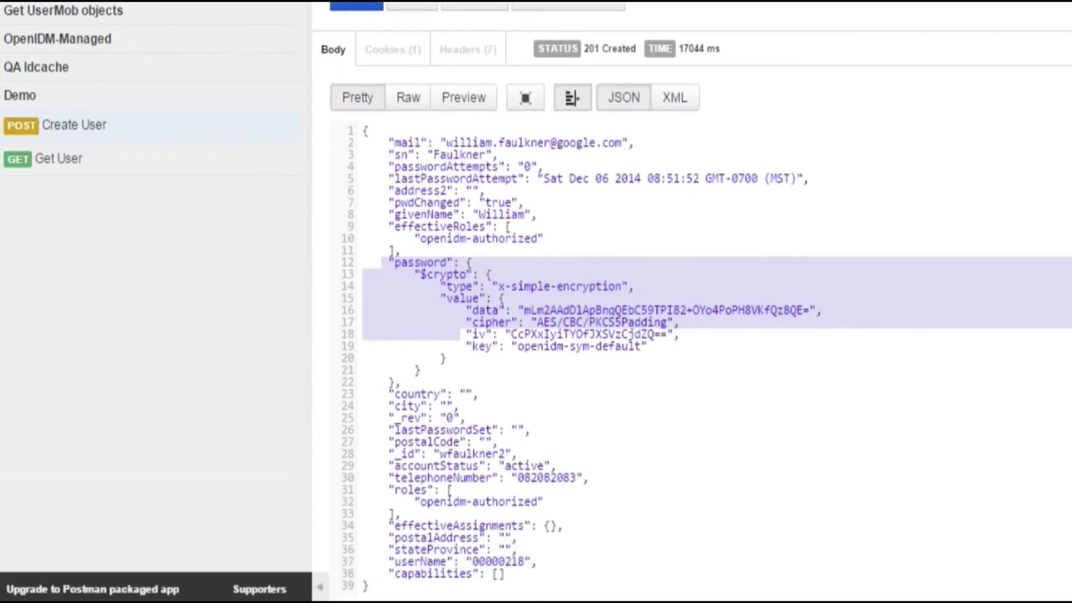
mouse_move(654, 463)
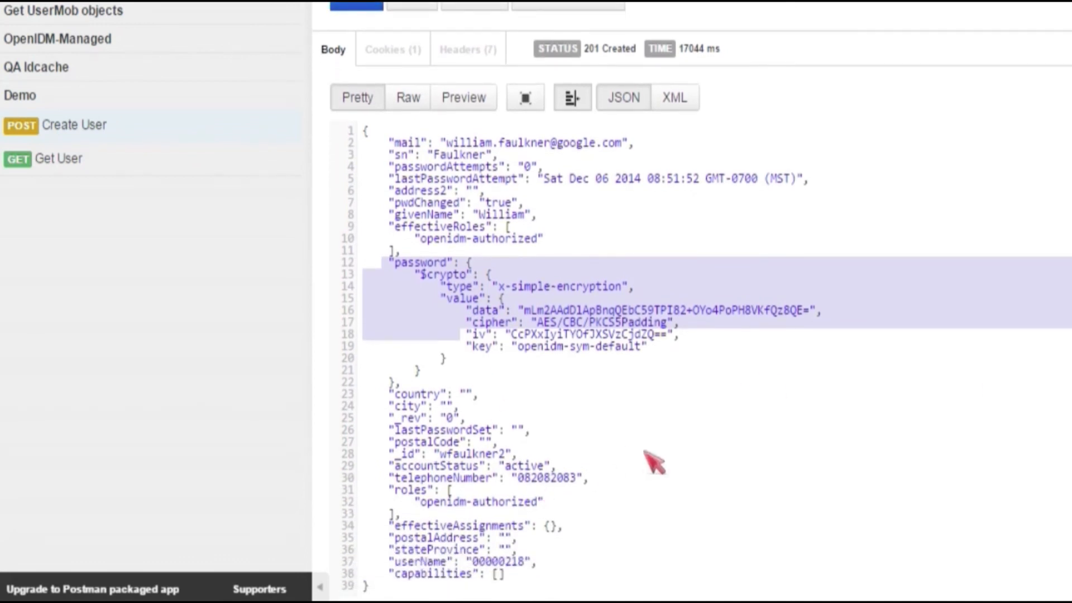
scroll(up, 3)
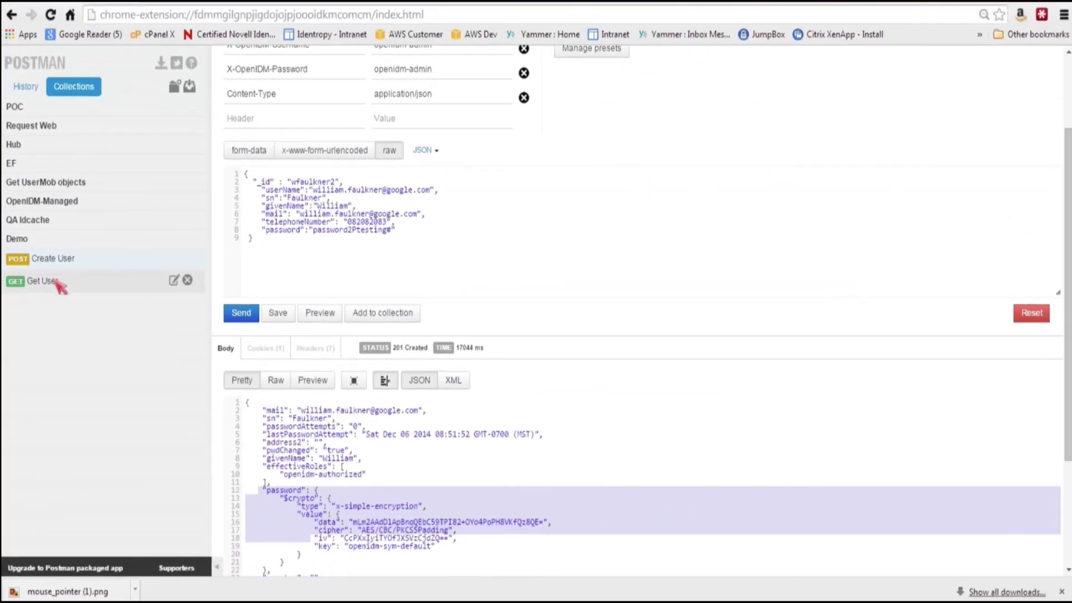
In the Get User request, set the URL's trailing id to wfaulkner2 and send it for a 200 OK record.
click(53, 258)
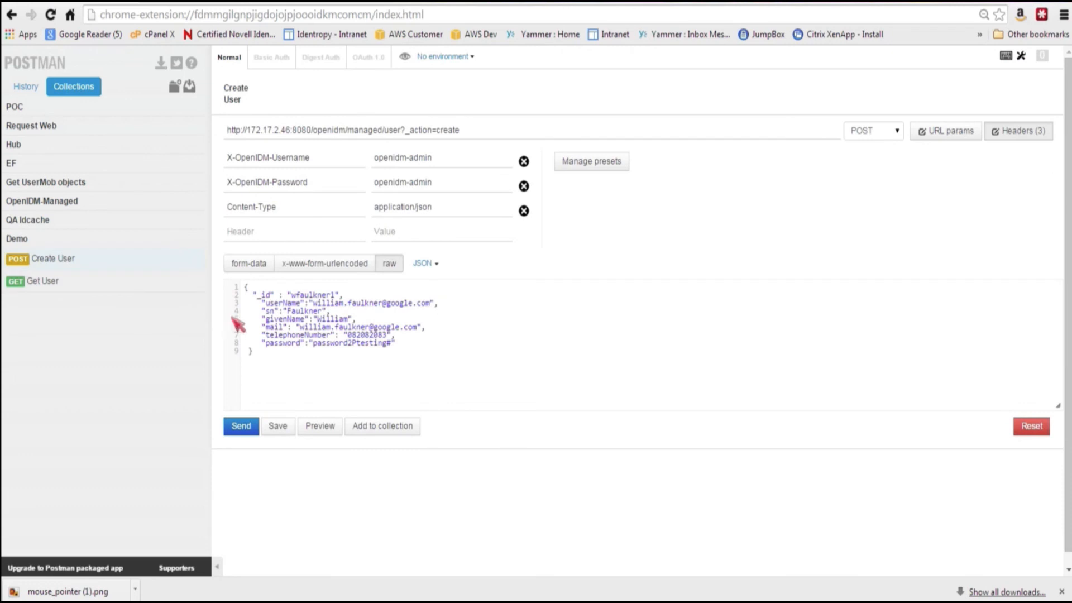
click(42, 281)
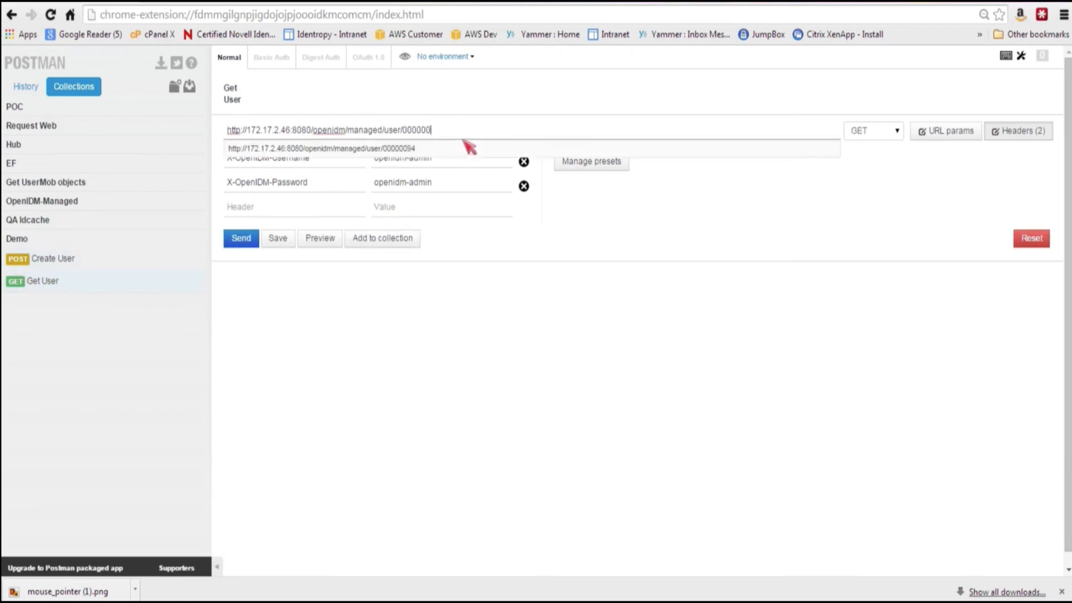
text(wf)
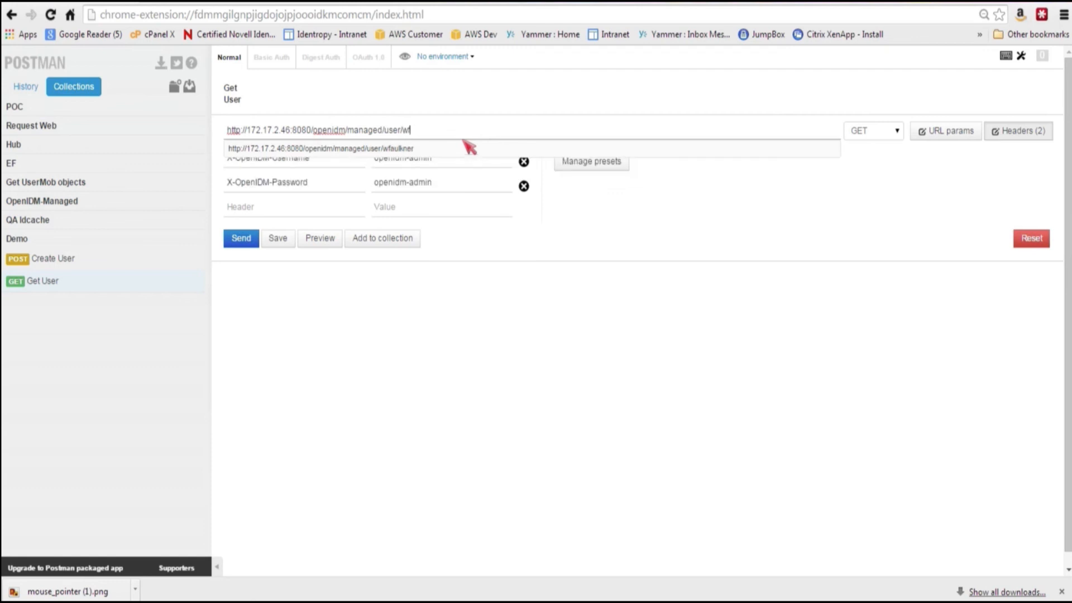
text(aulkner2)
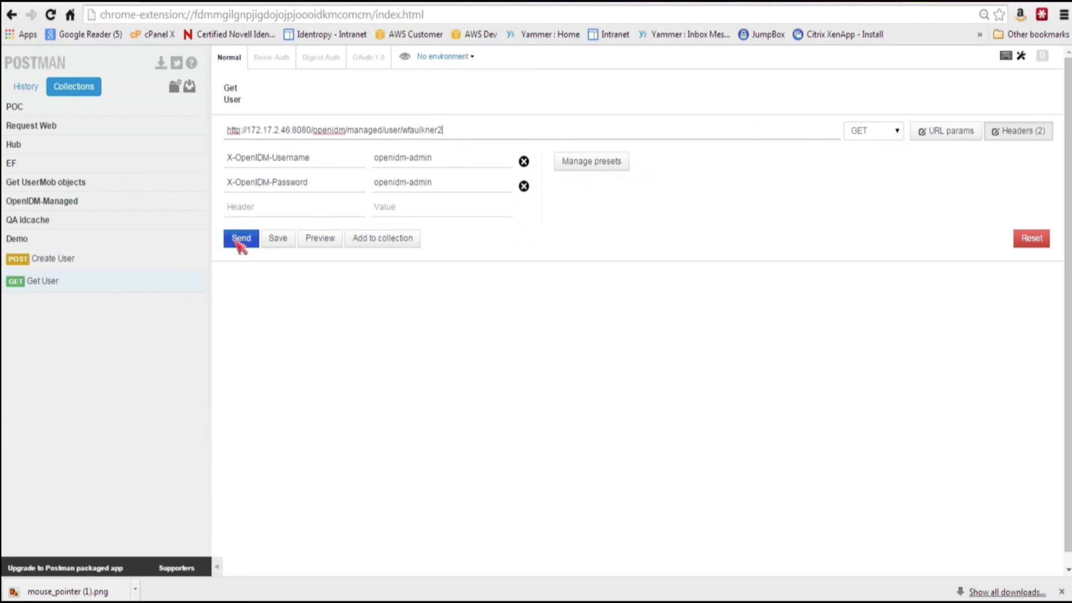
click(241, 238)
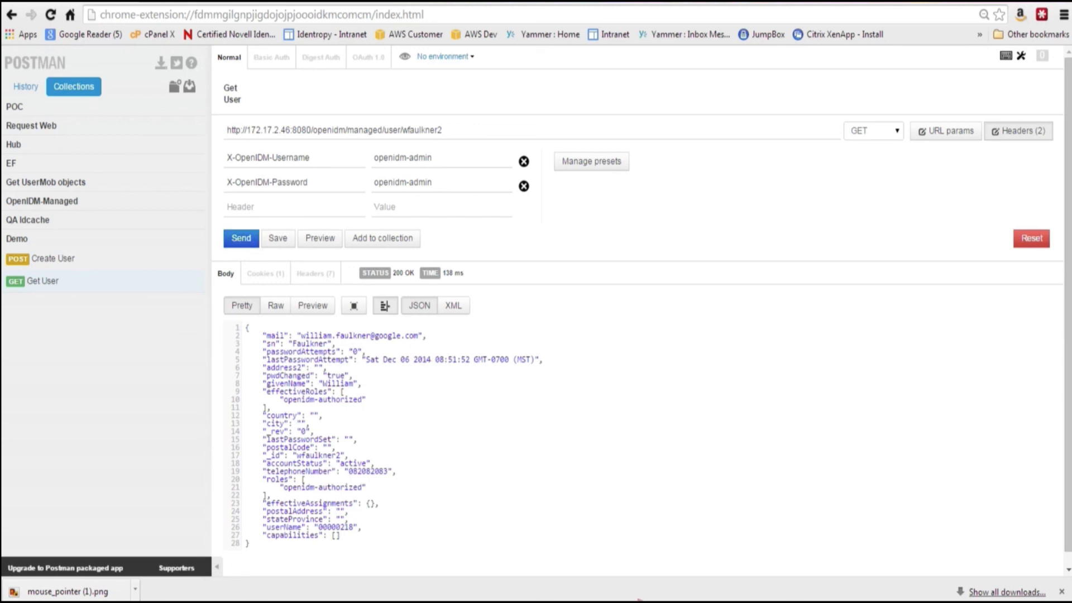
mouse_move(641, 558)
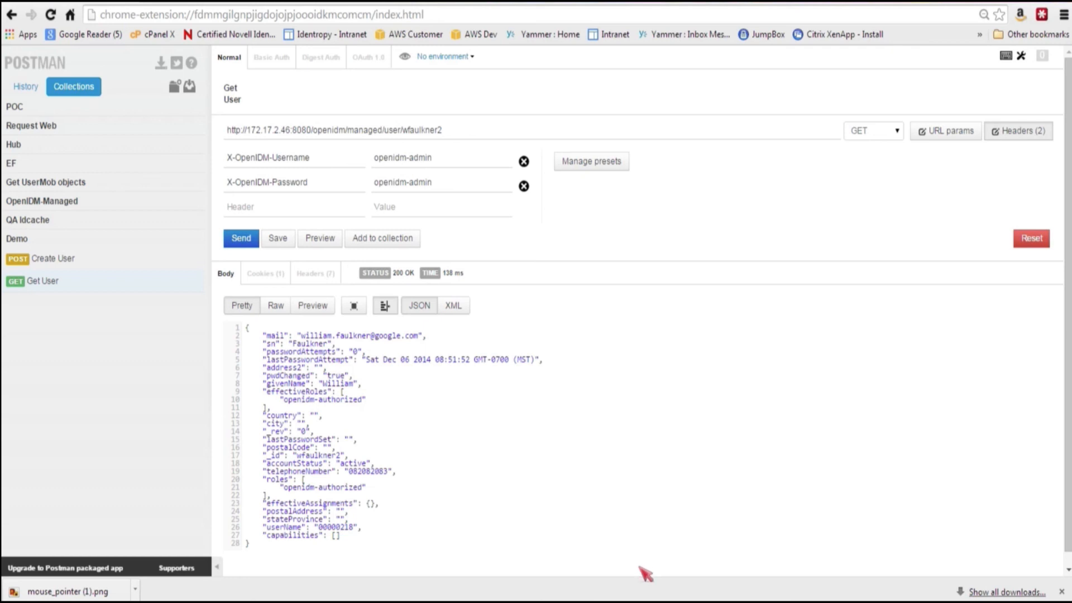
mouse_move(659, 489)
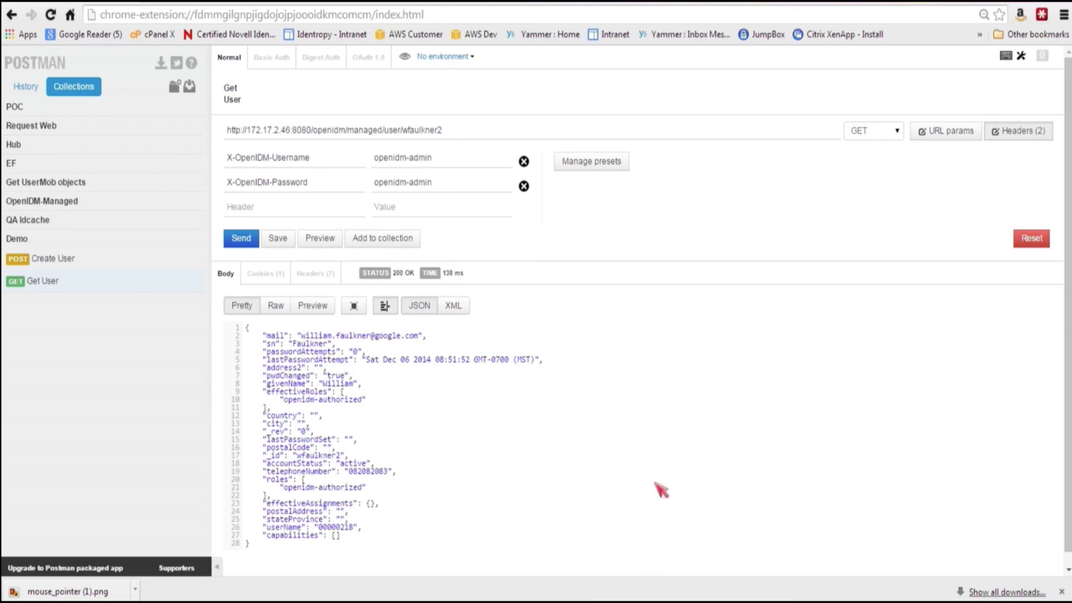
mouse_move(586, 468)
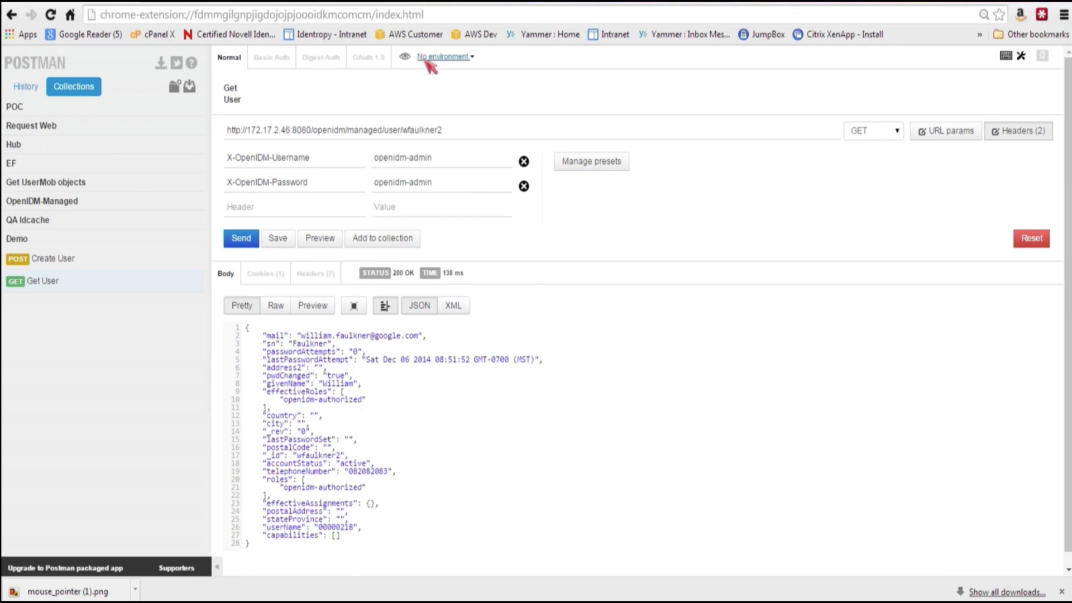
mouse_move(461, 134)
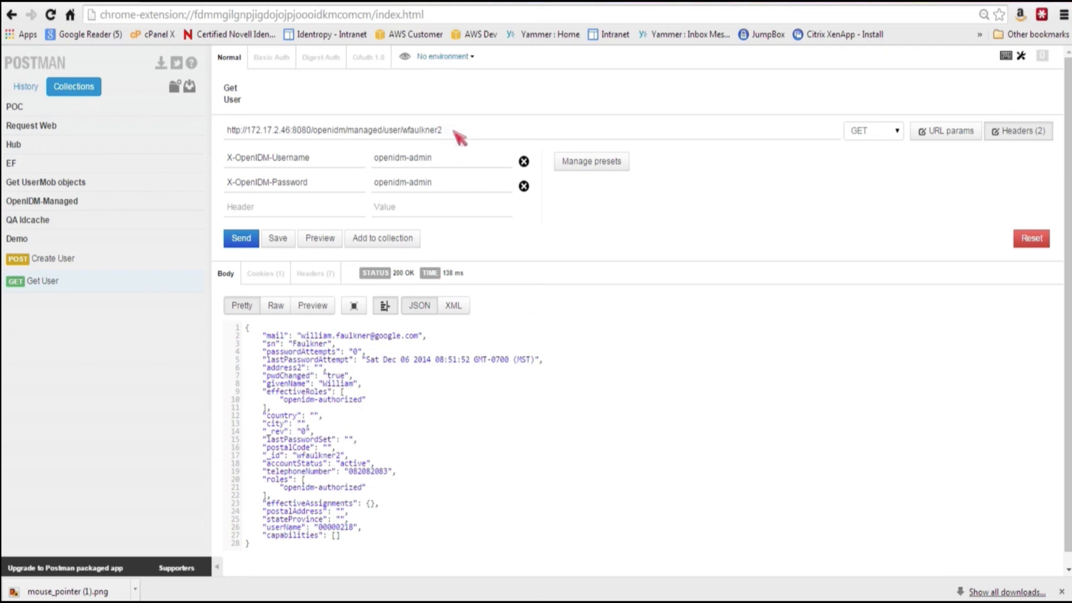